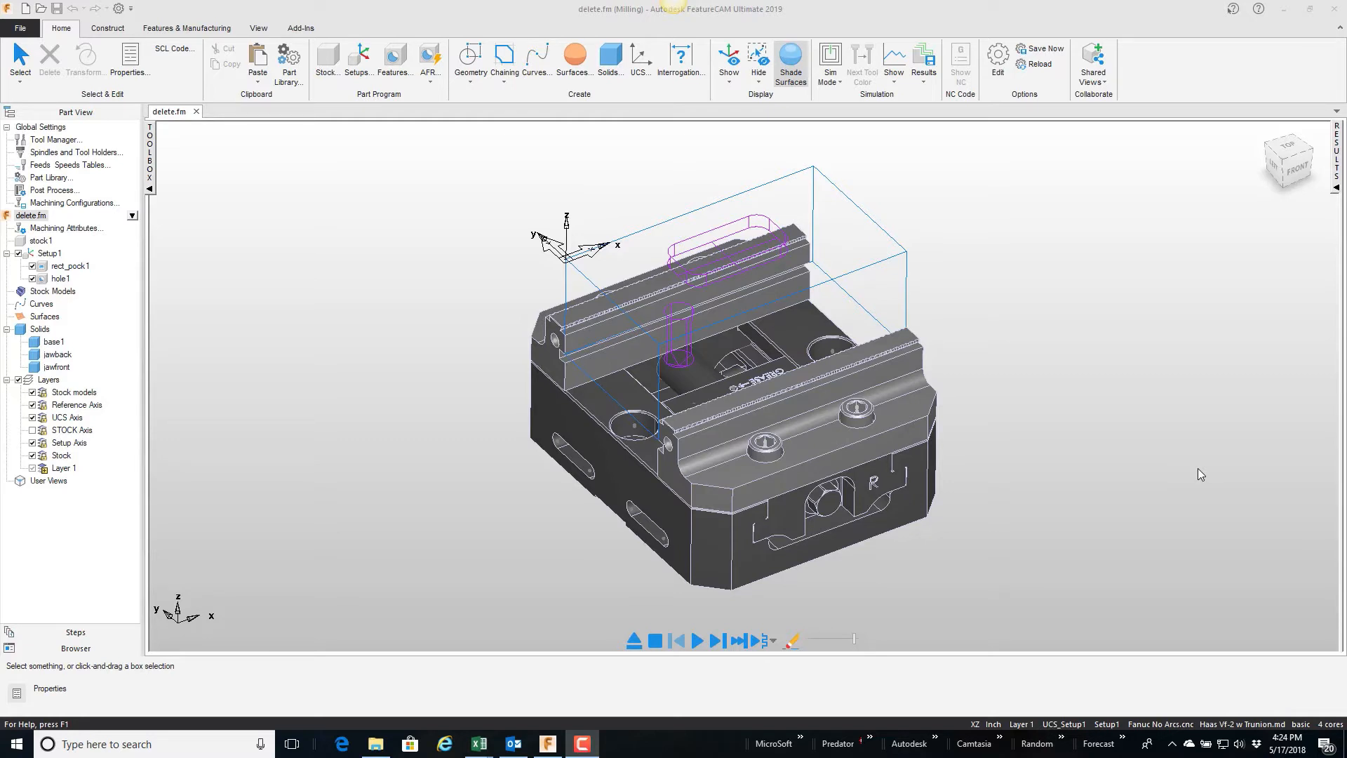
mouse_move(1077, 416)
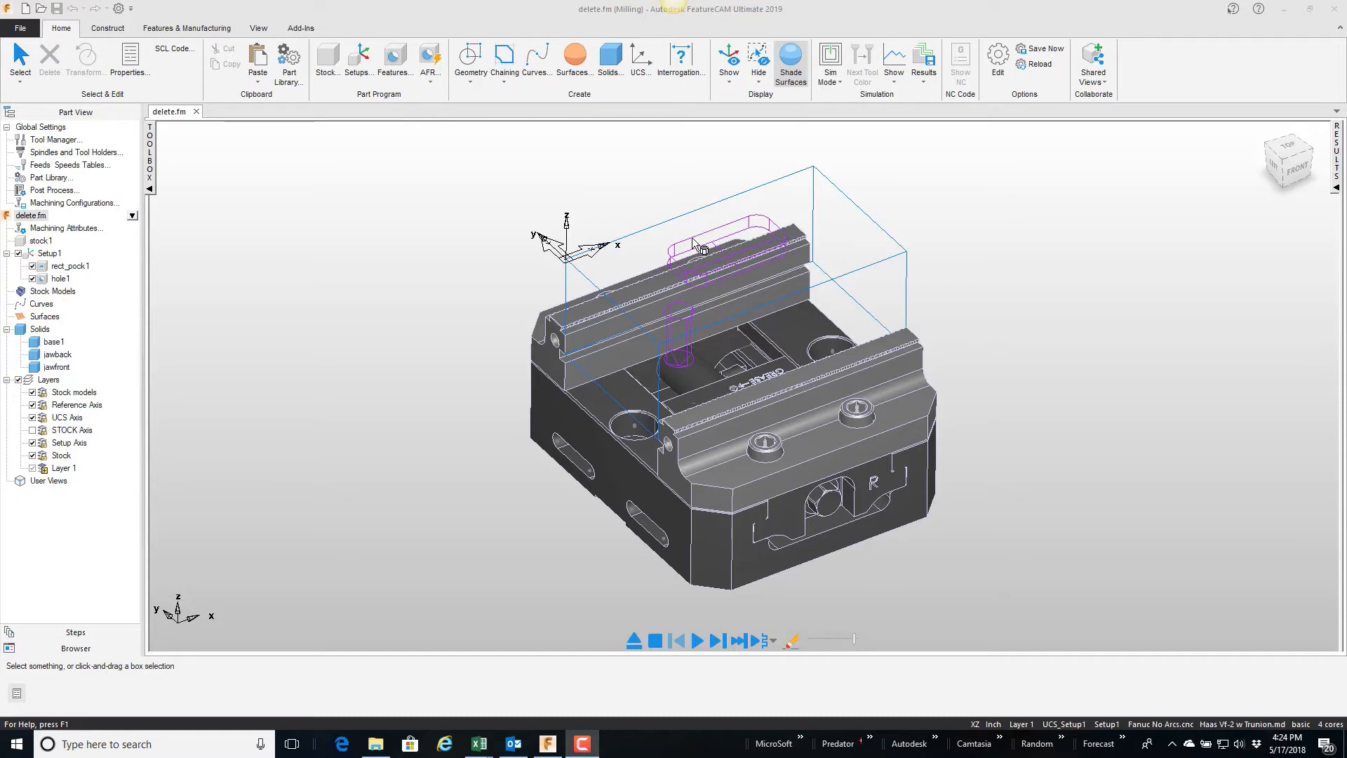
mouse_move(670, 352)
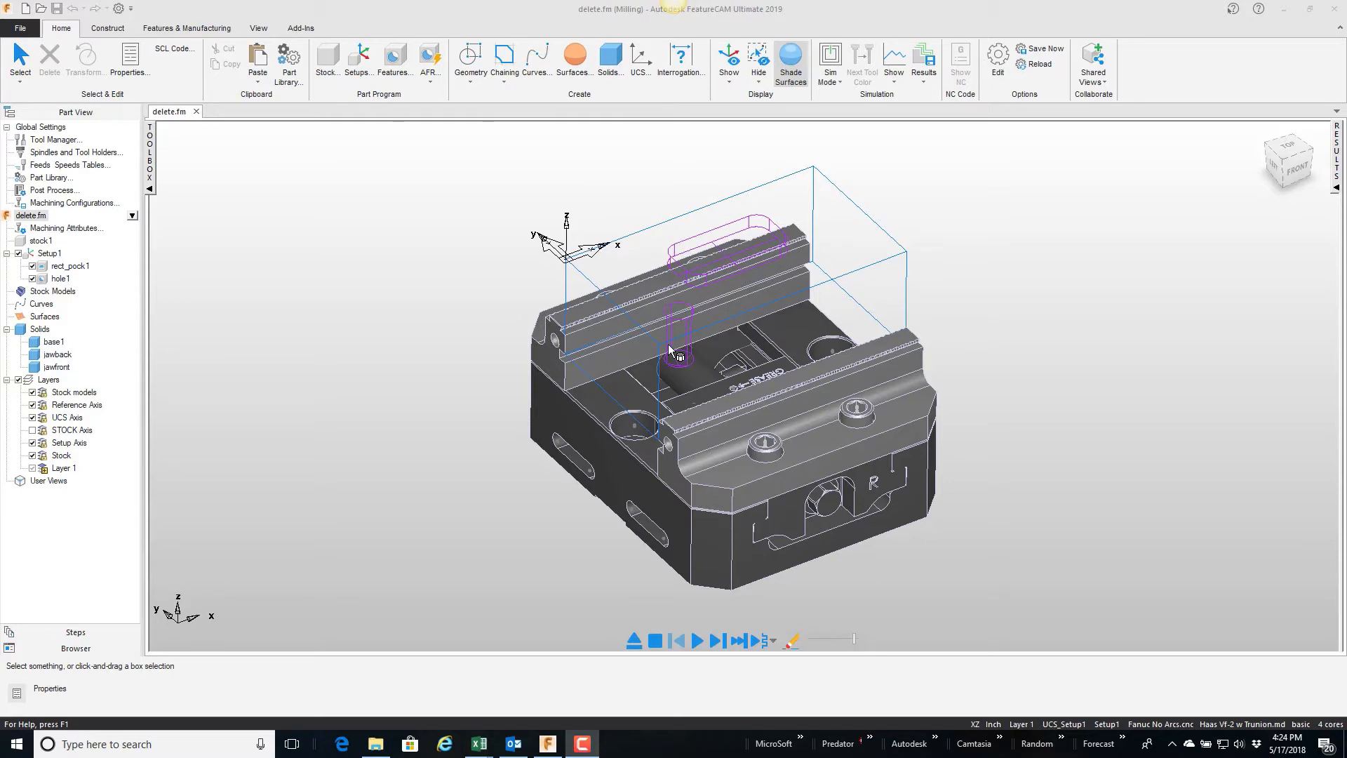
mouse_move(847, 309)
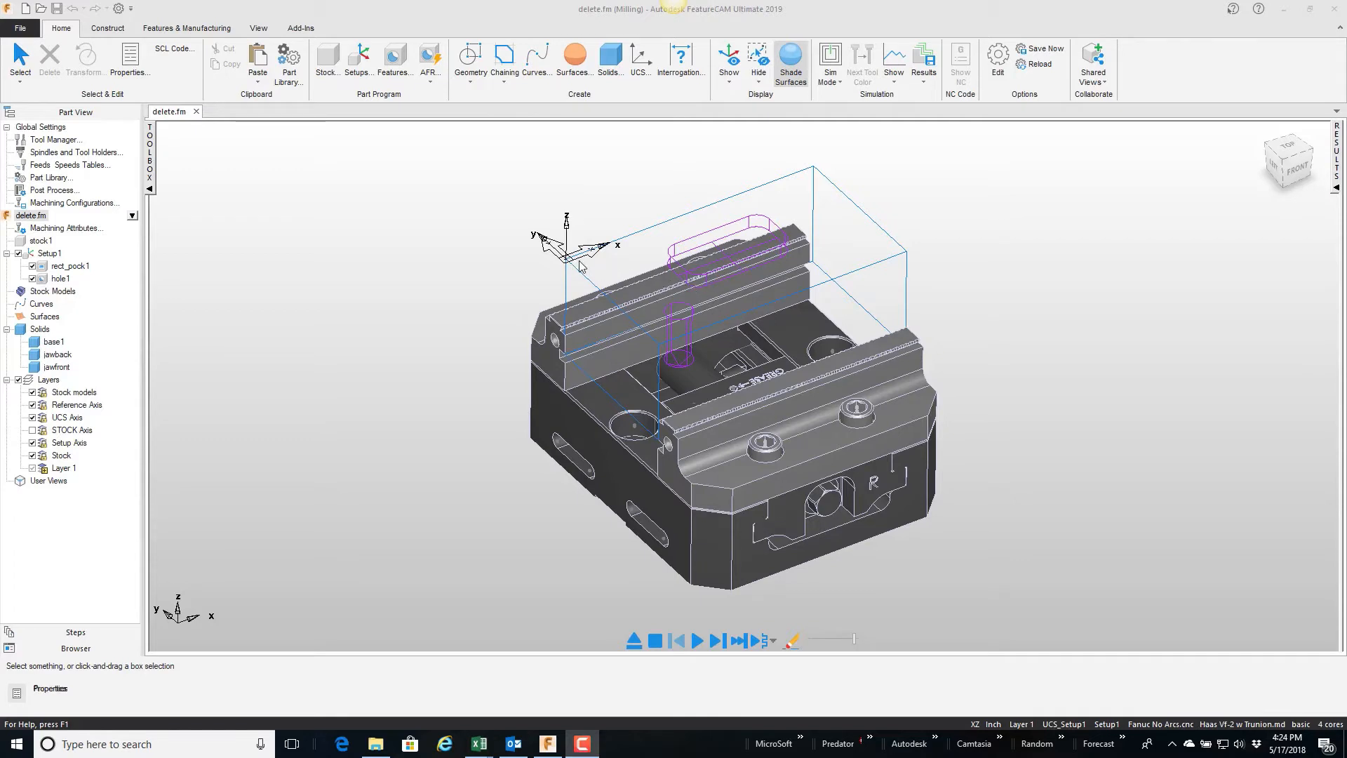
mouse_move(67, 64)
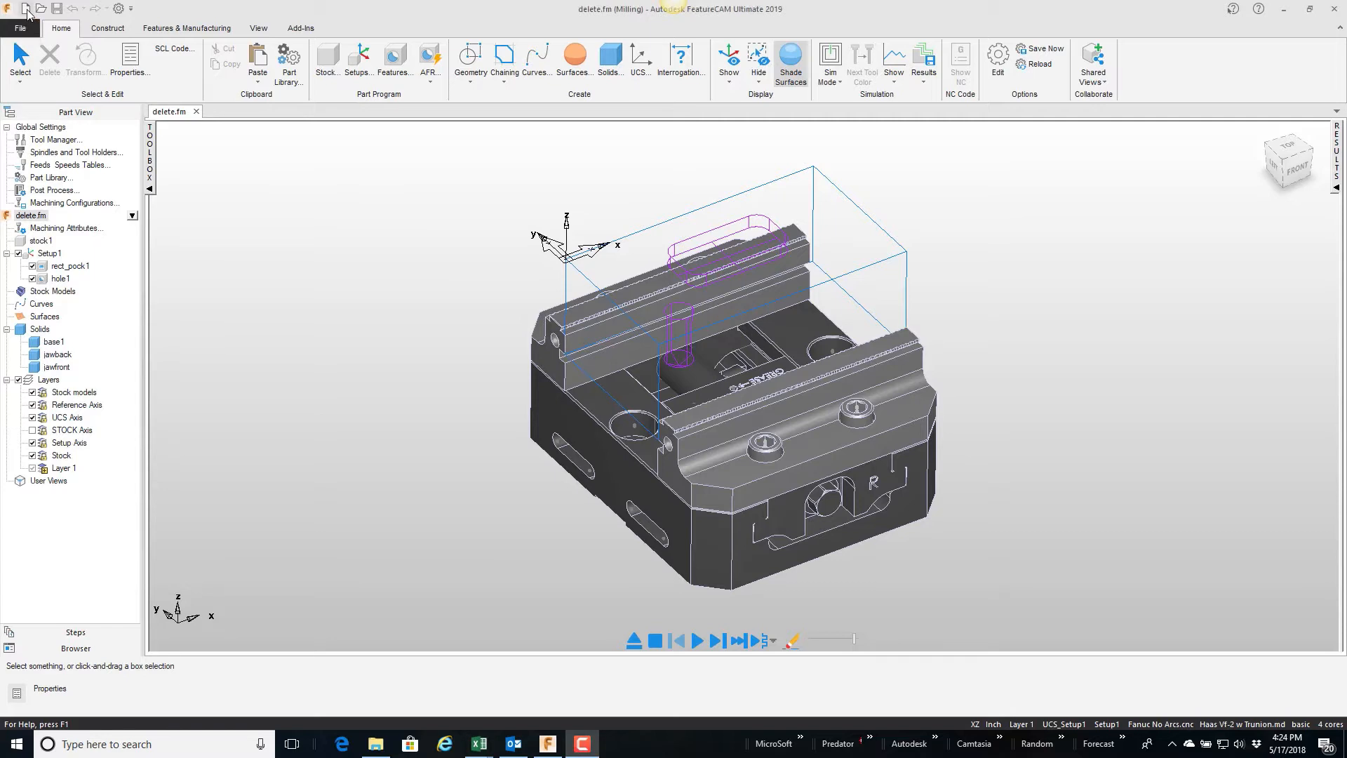
Step: Start a new Multiple Fixture document from File > New
click(25, 8)
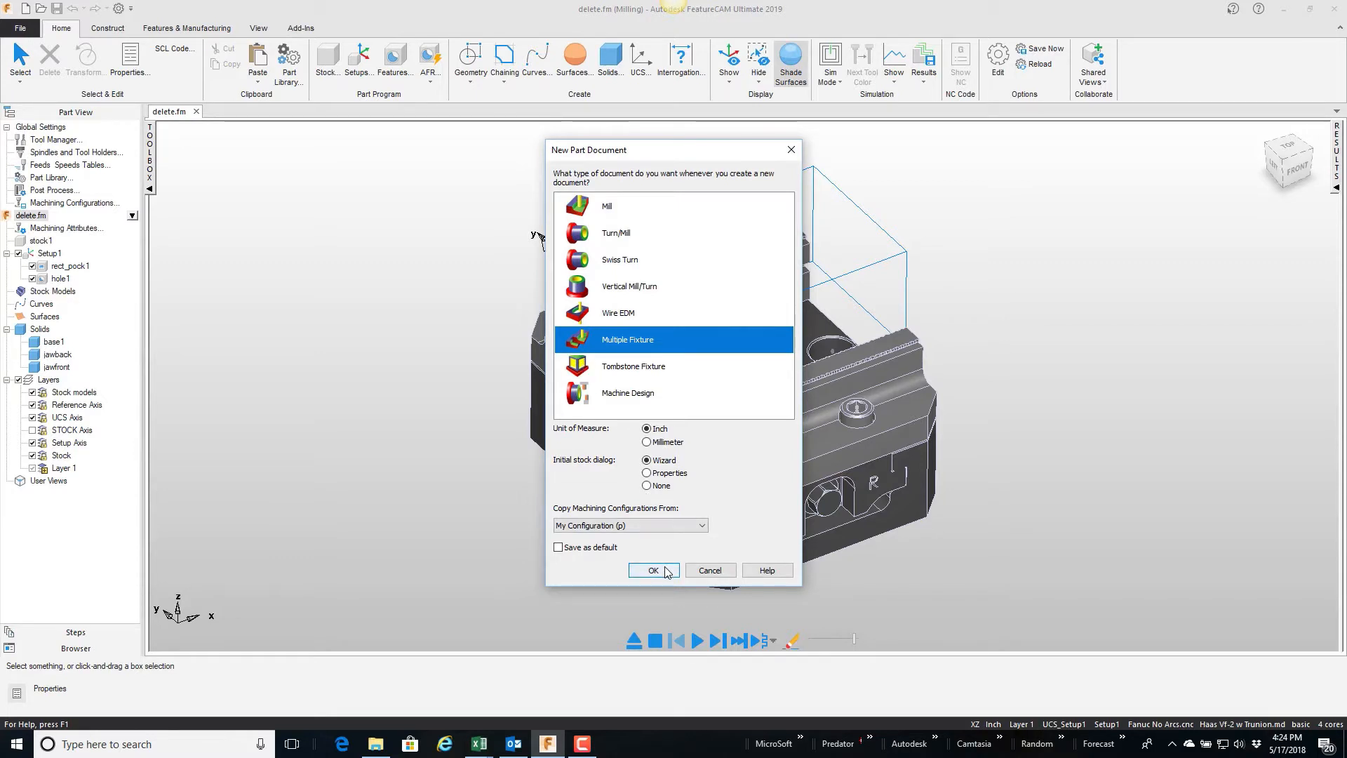
click(652, 570)
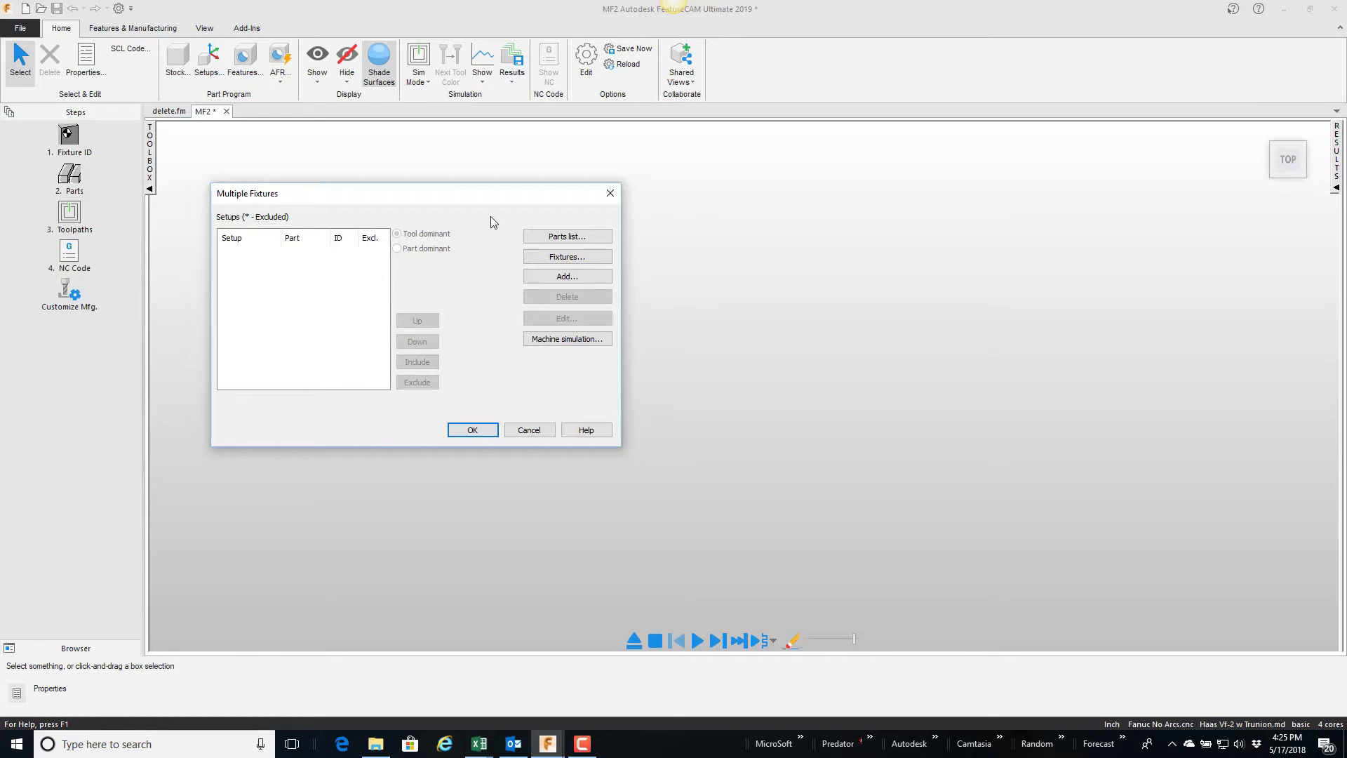
mouse_move(468, 277)
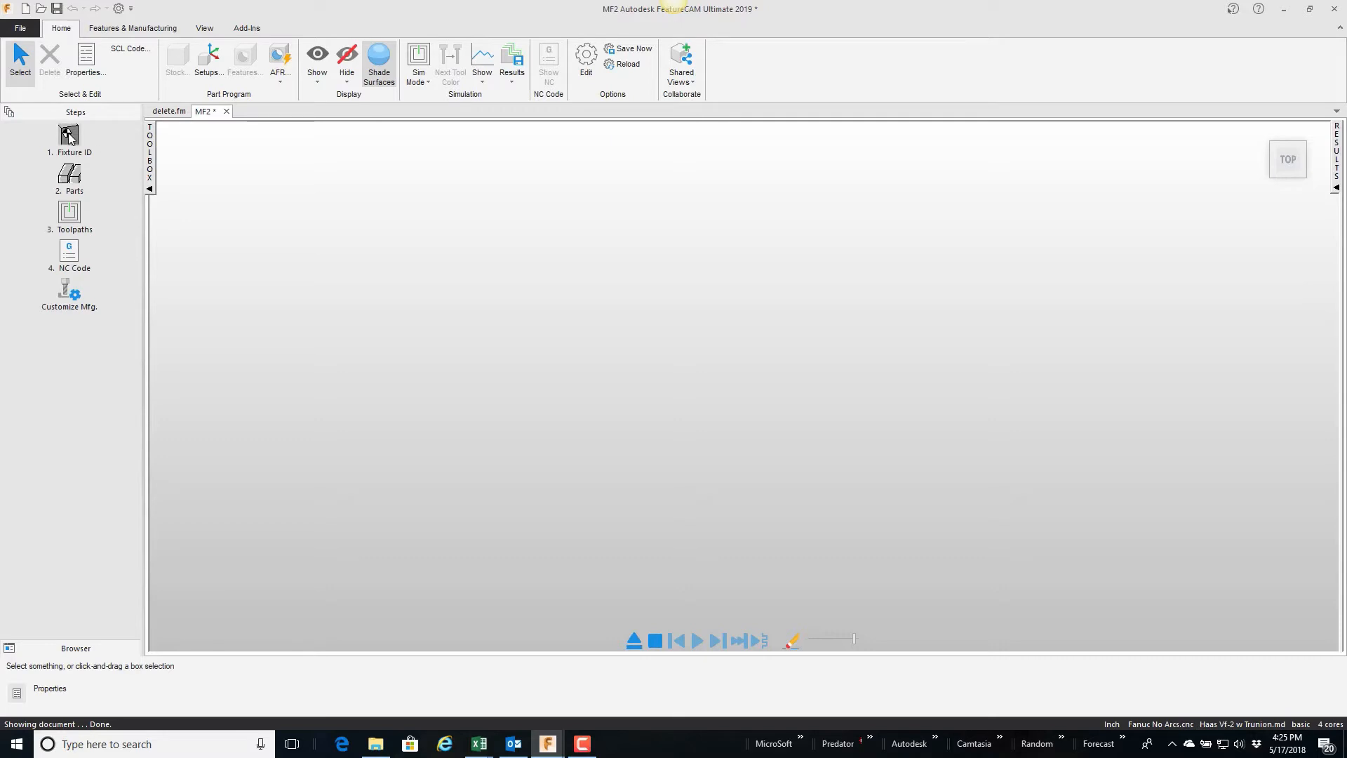
mouse_move(68, 136)
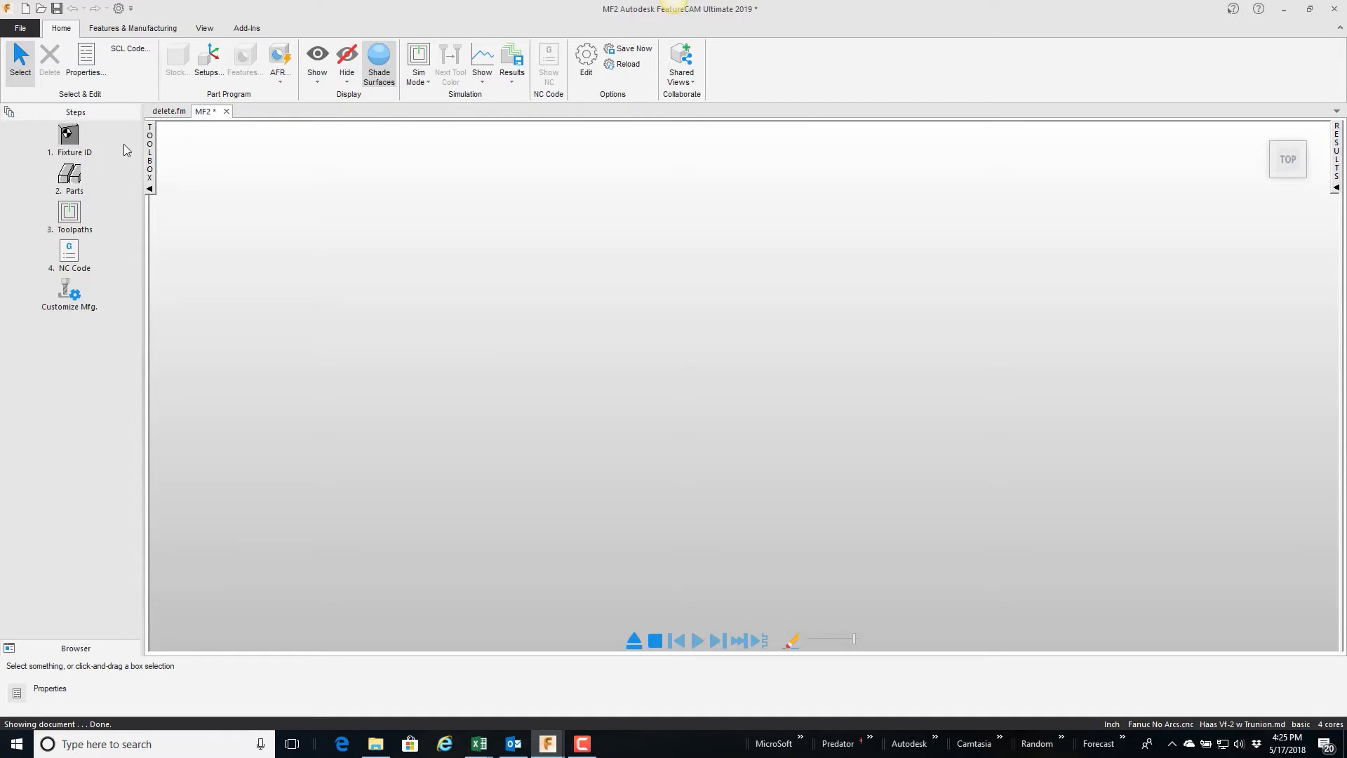
Step: Check that delete.fm is listed as the loaded part file for the fixtures
click(69, 178)
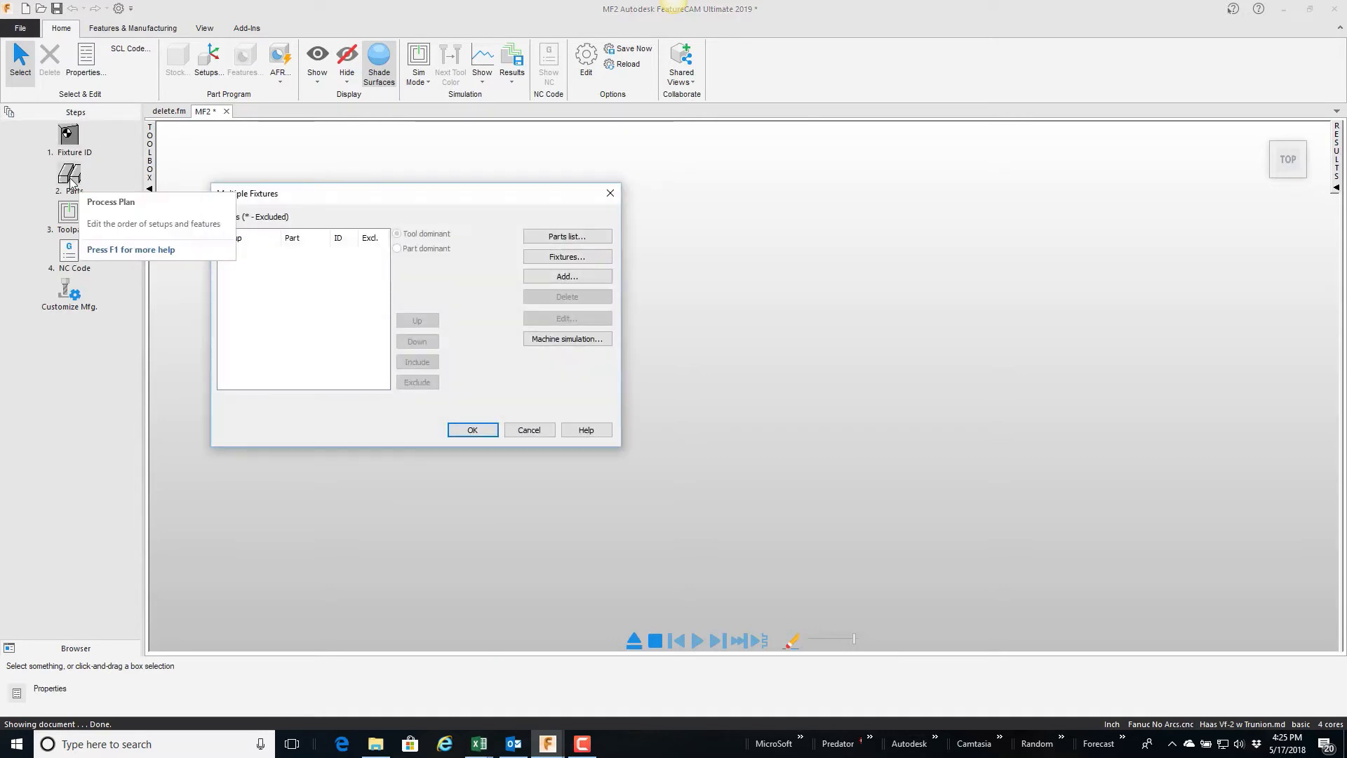
mouse_move(307, 270)
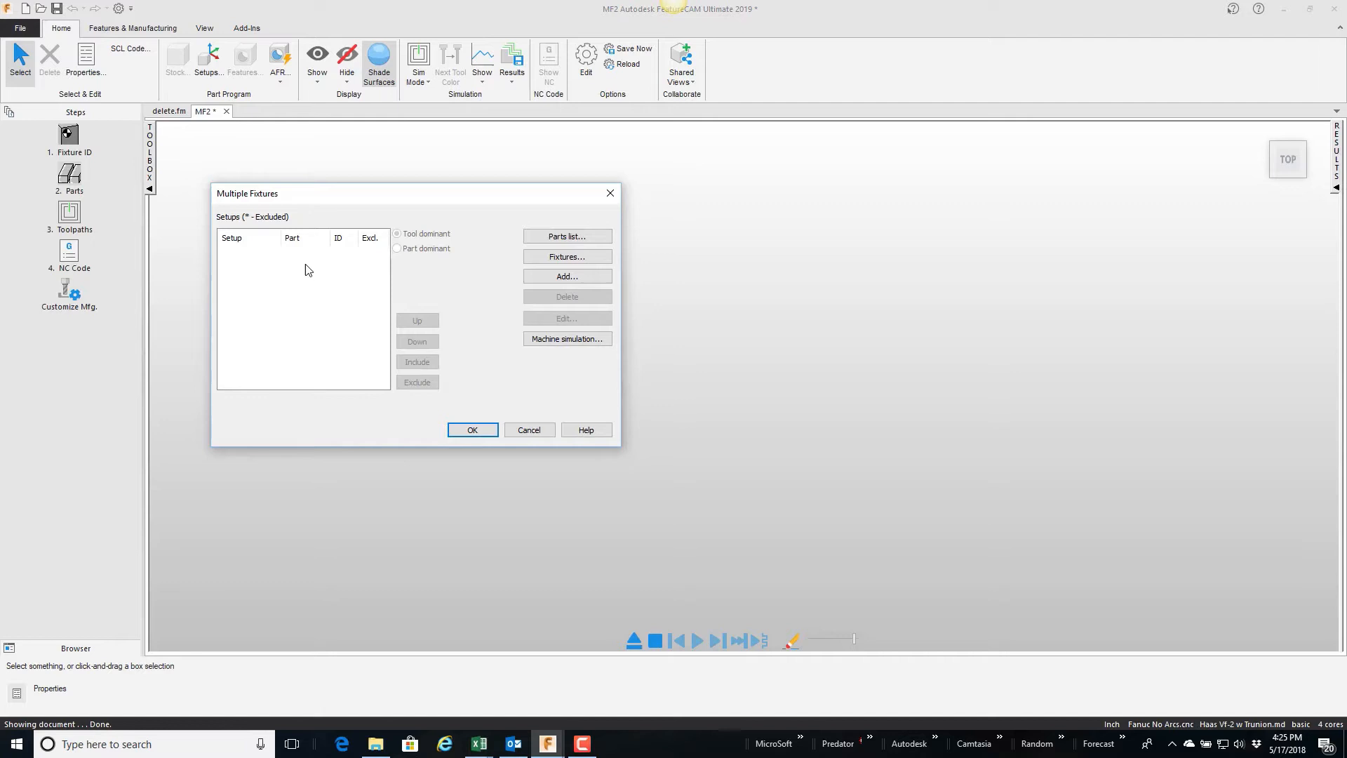
click(566, 236)
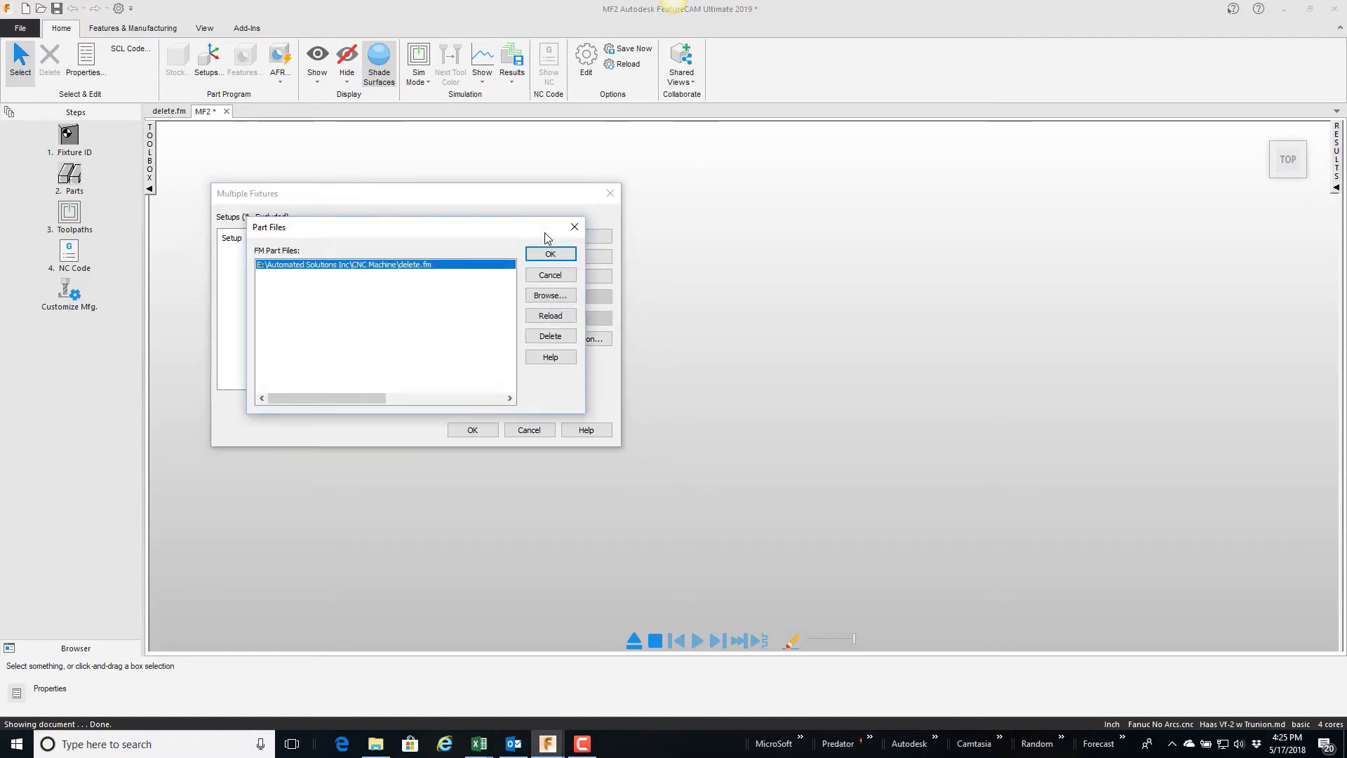
mouse_move(303, 249)
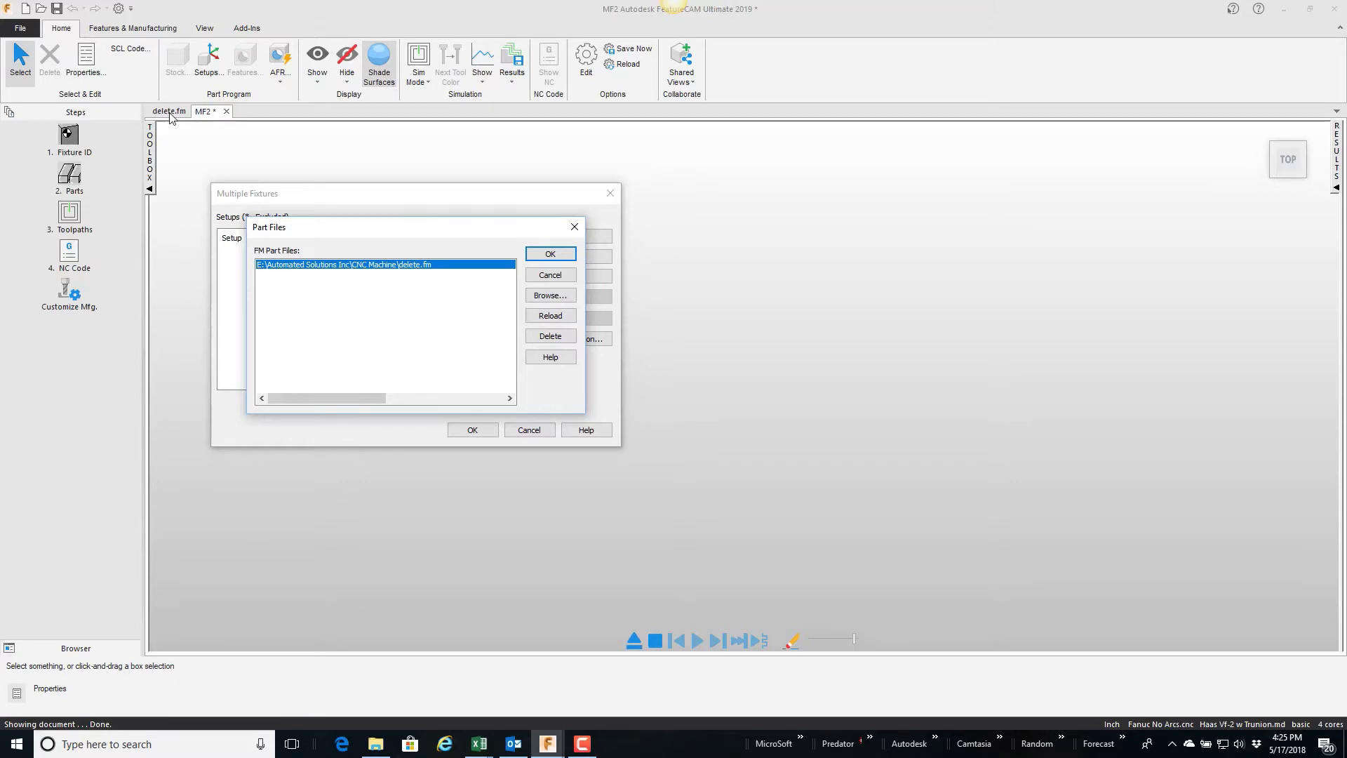
mouse_move(261, 273)
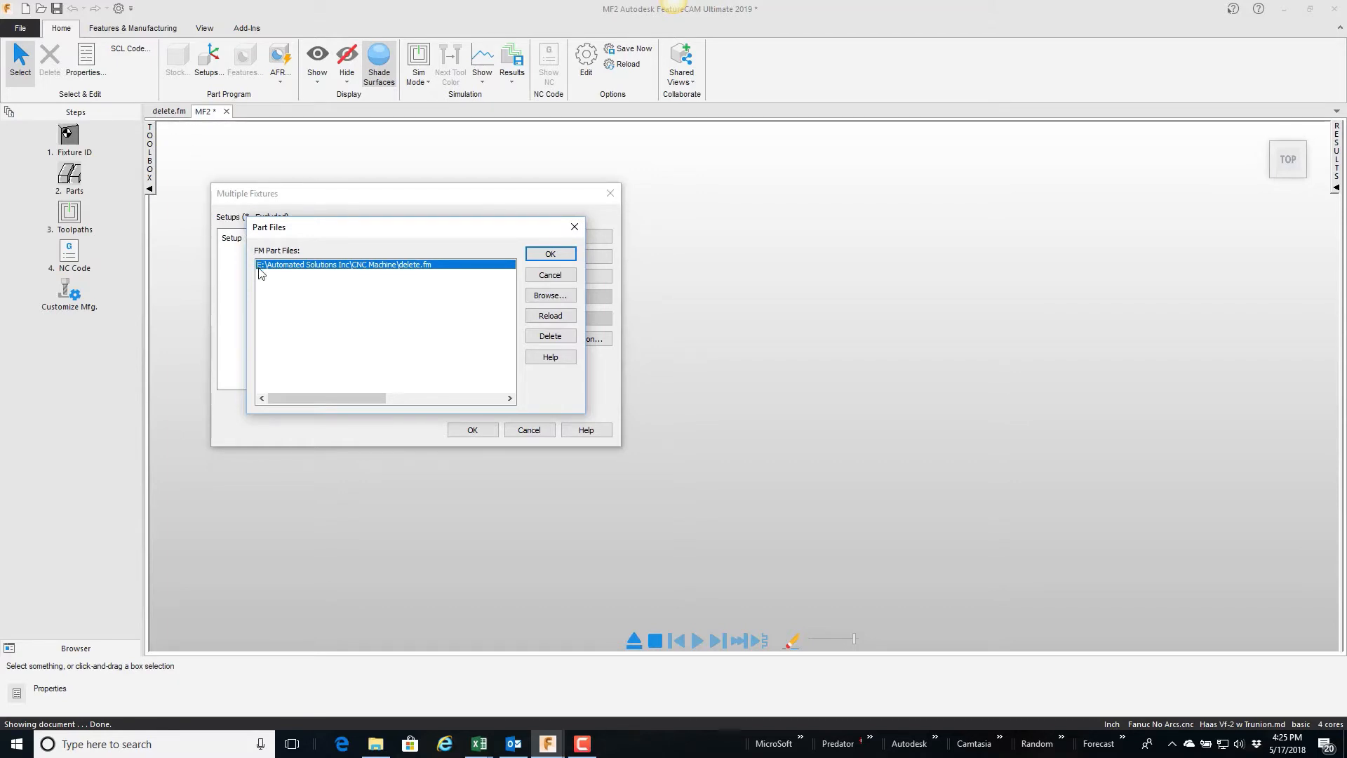
mouse_move(389, 274)
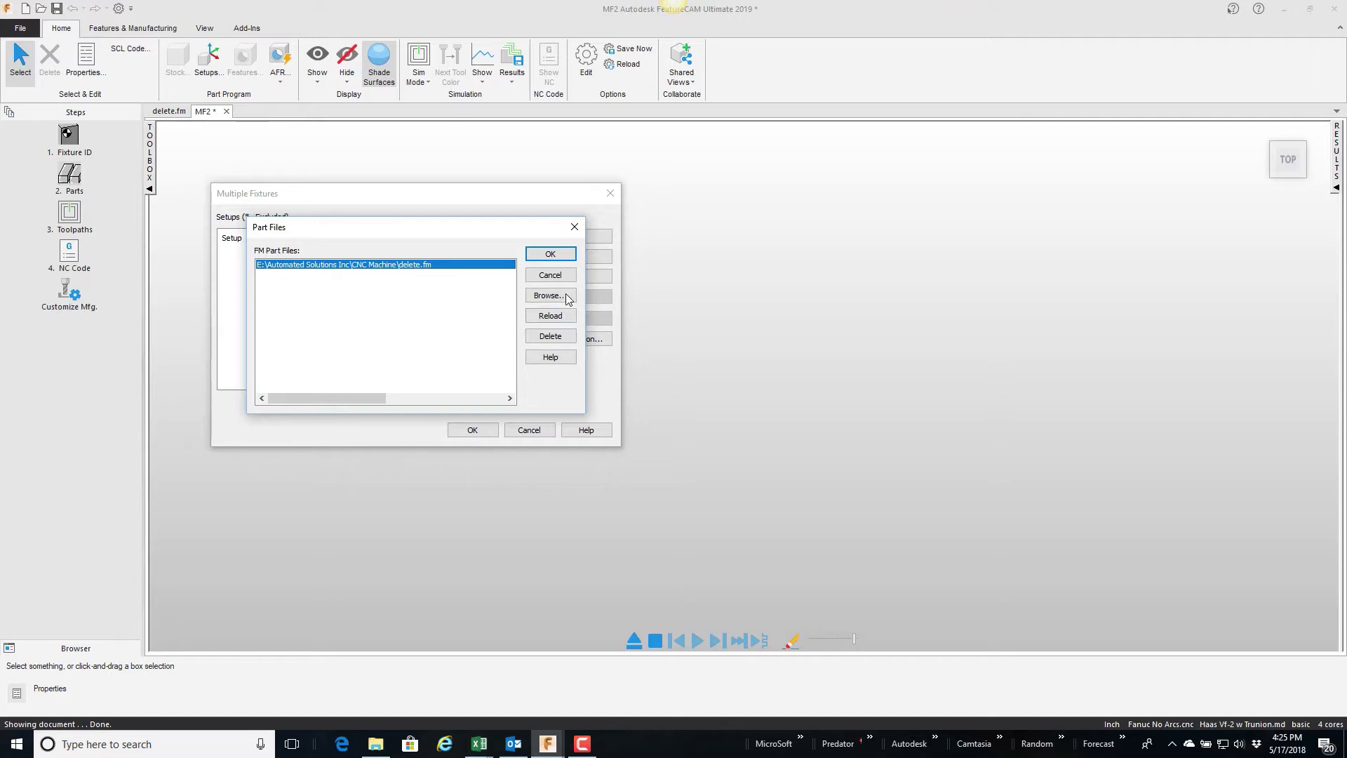
mouse_move(417, 268)
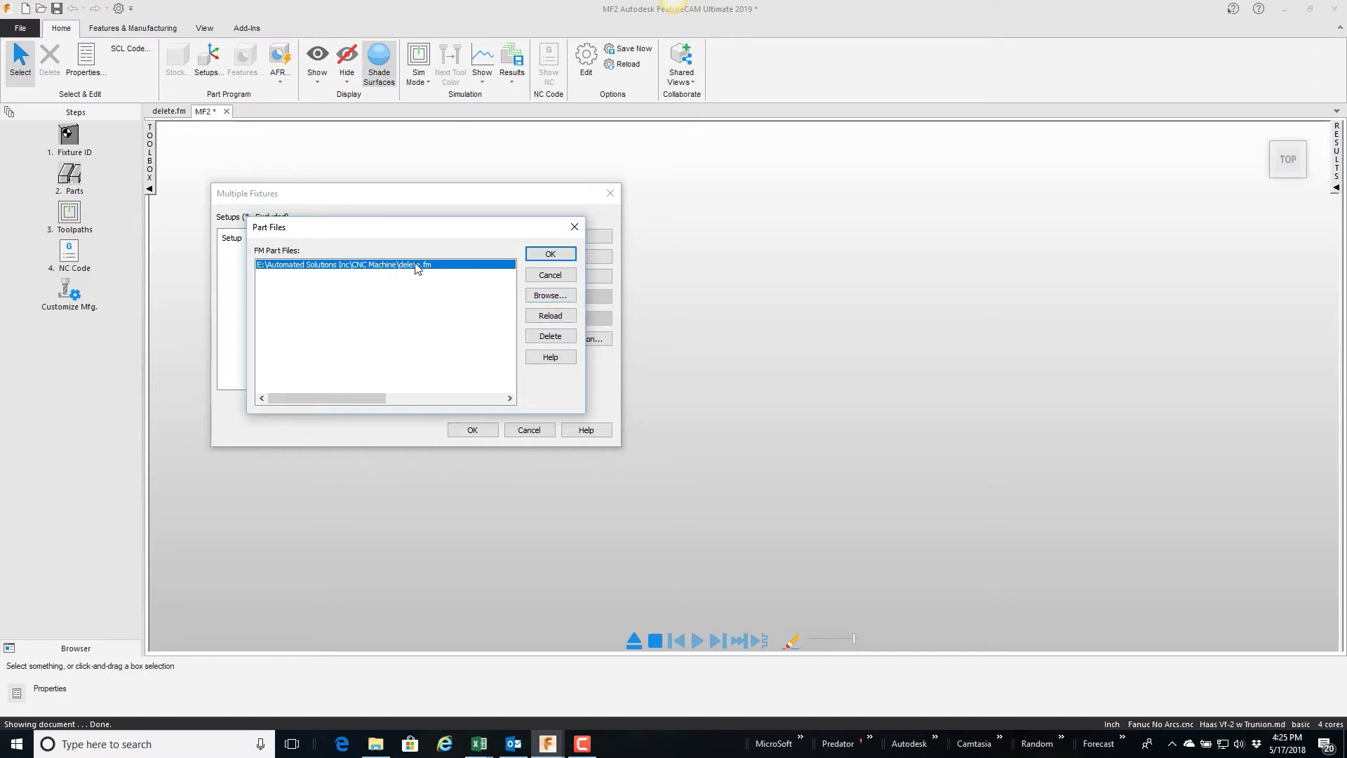
click(550, 252)
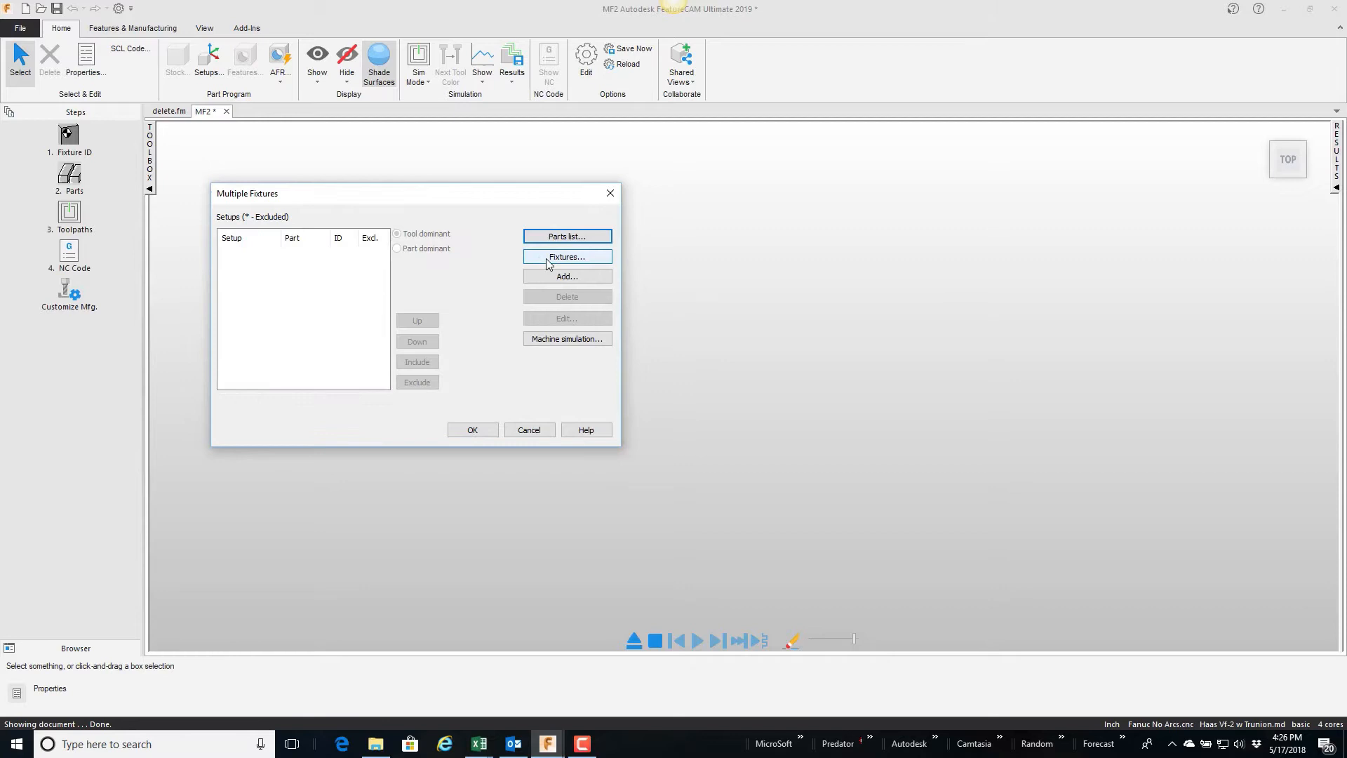
Step: Add delete.fm Setup1, creating a new fixture per setup starting at ID 54
click(566, 276)
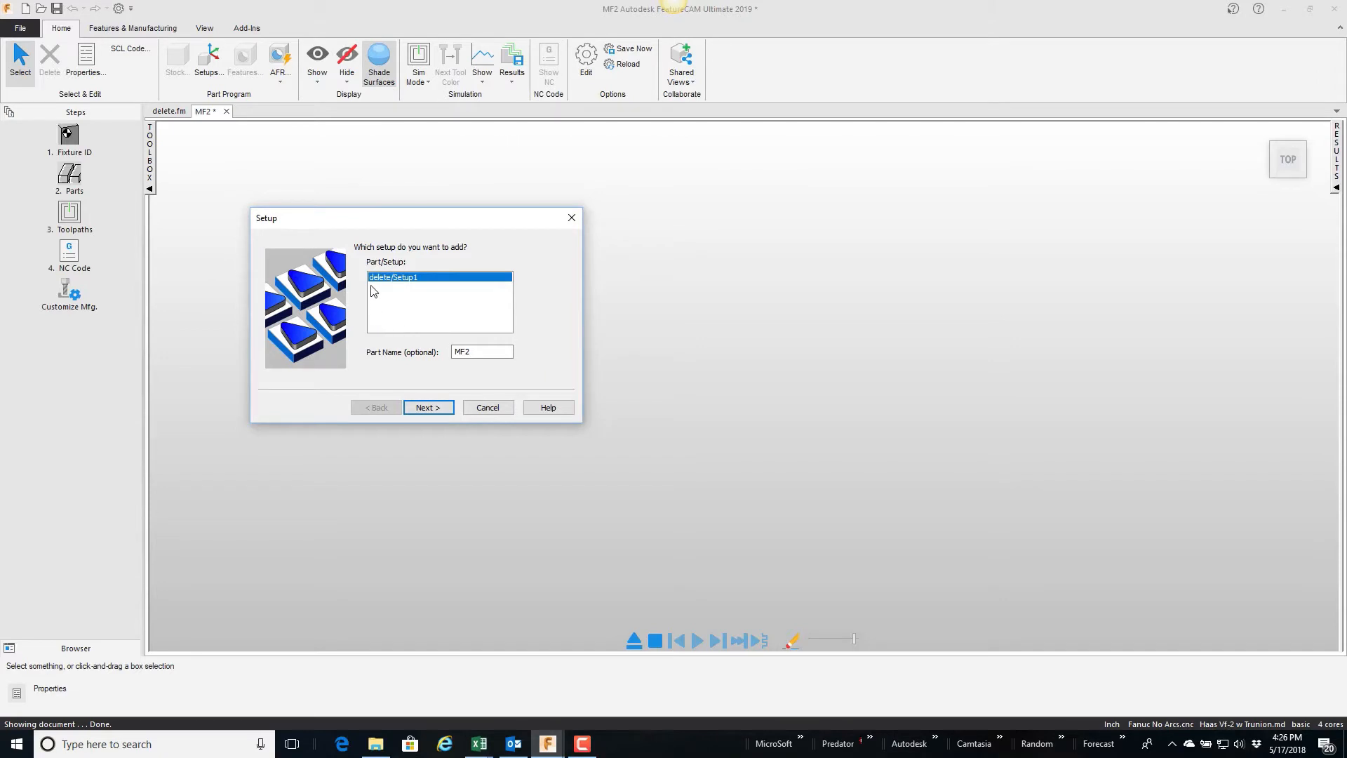
mouse_move(418, 290)
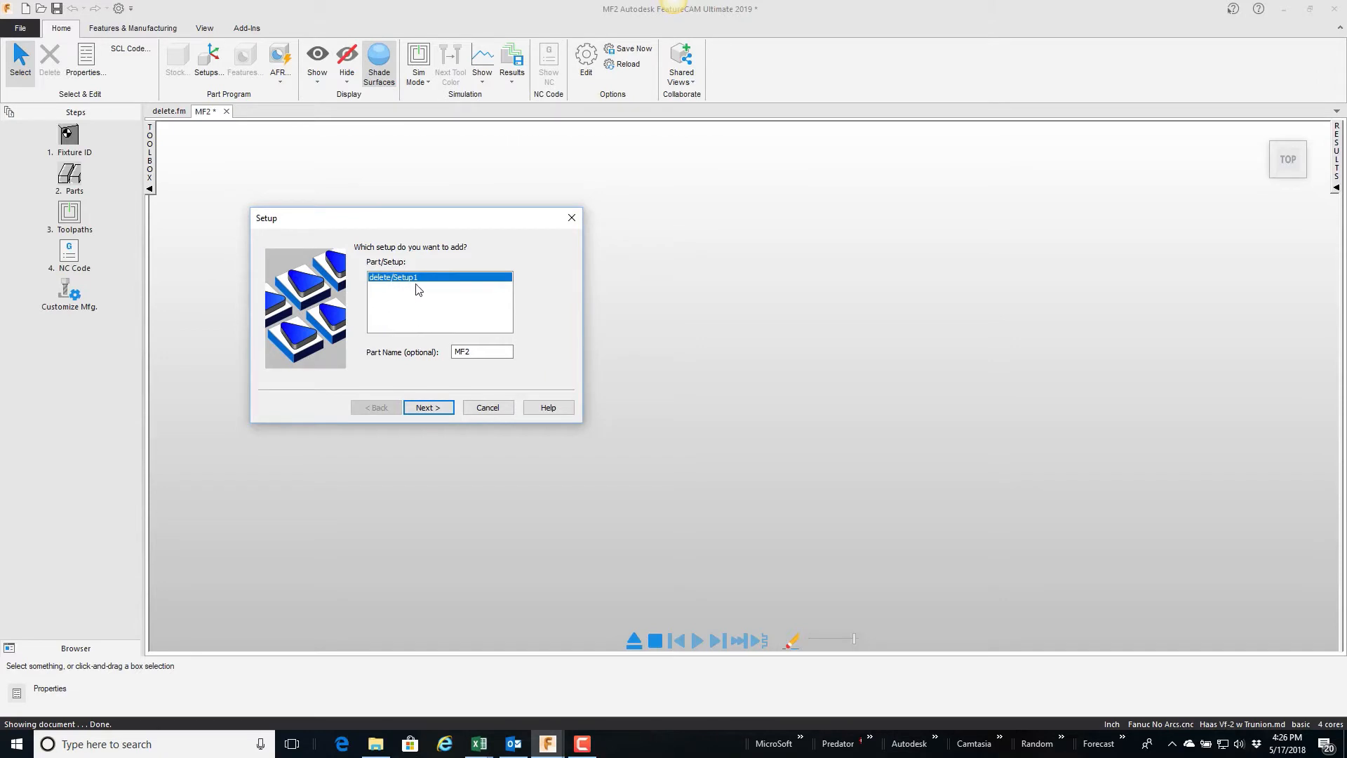
mouse_move(398, 307)
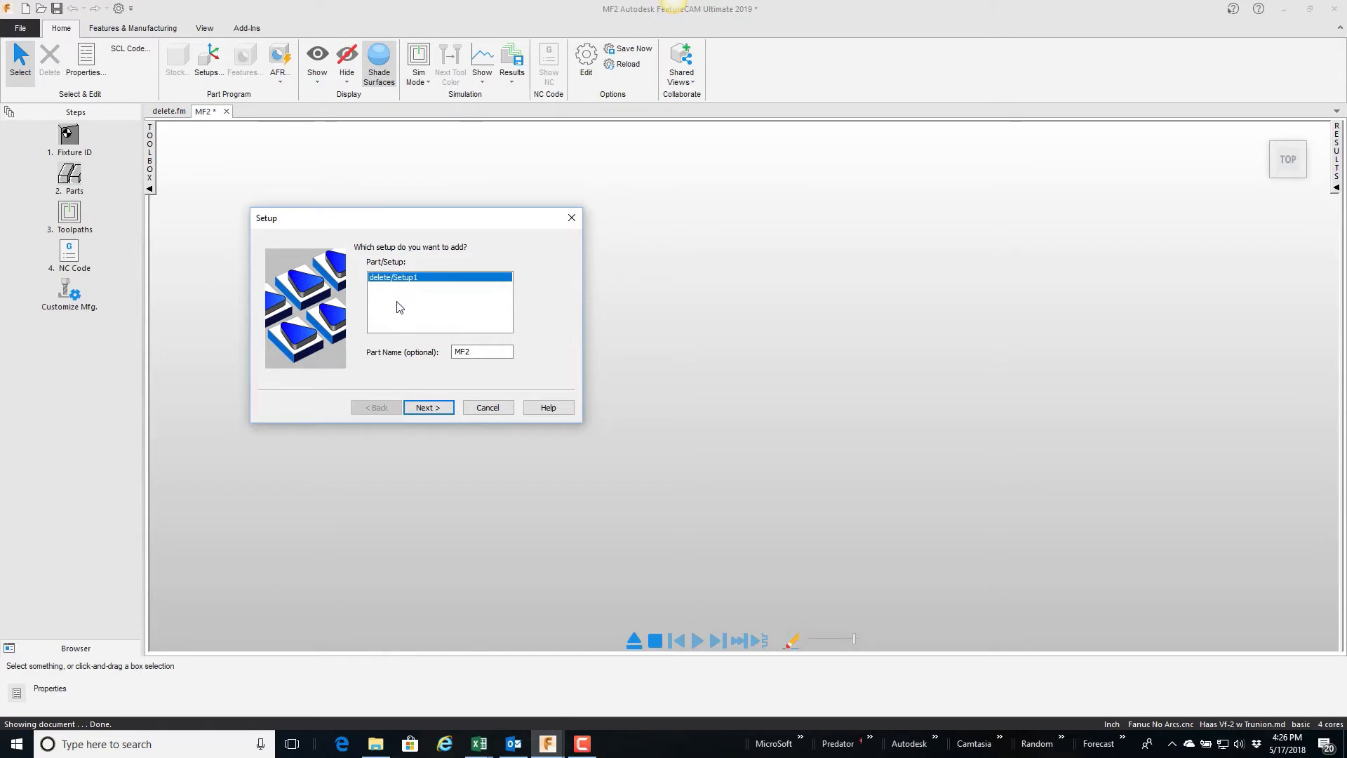
mouse_move(376, 369)
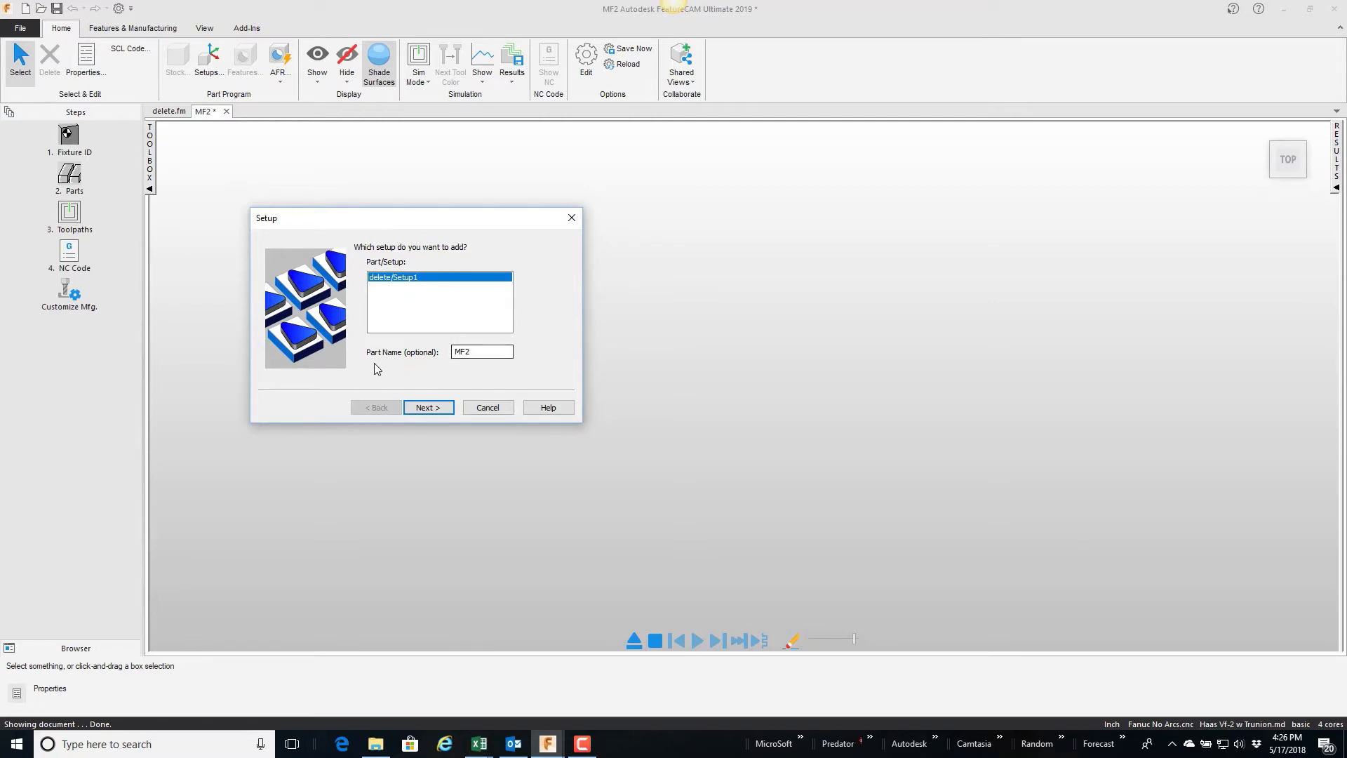
mouse_move(461, 367)
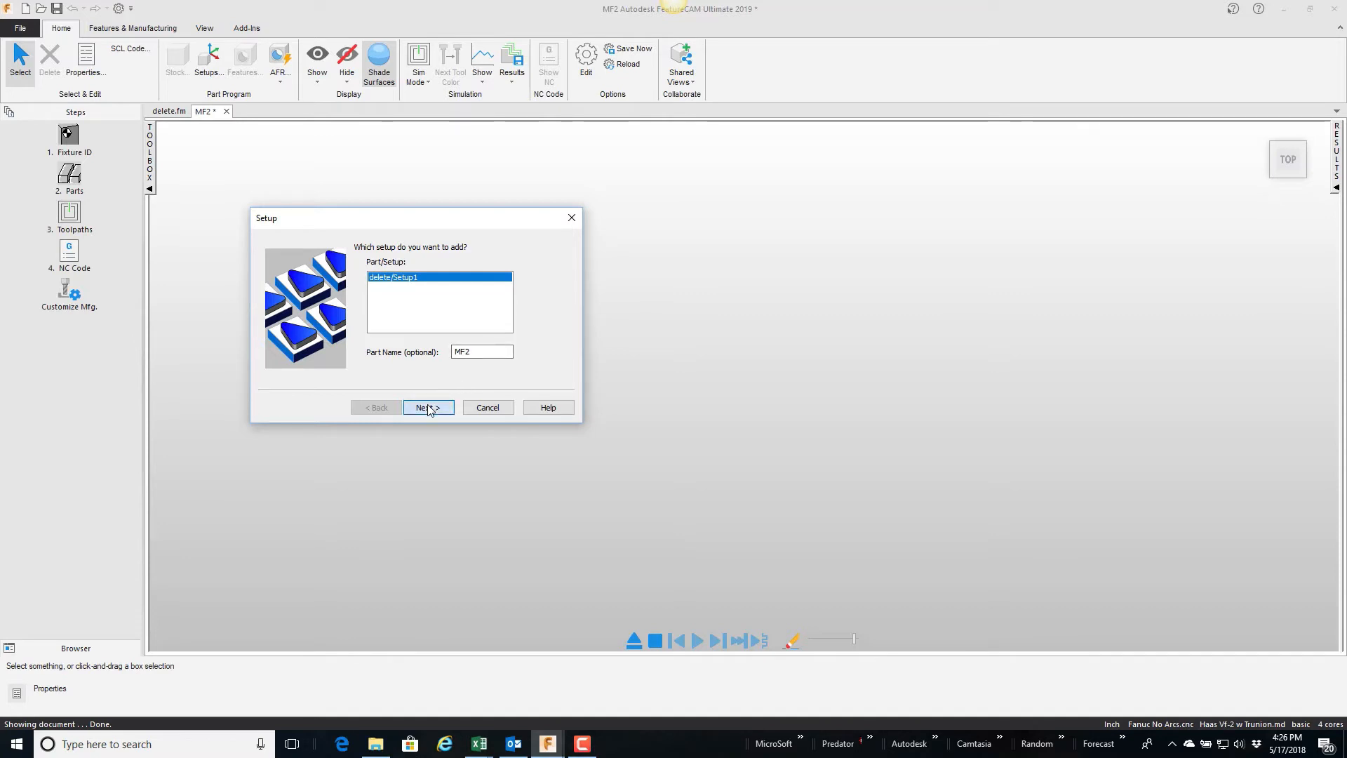
click(428, 407)
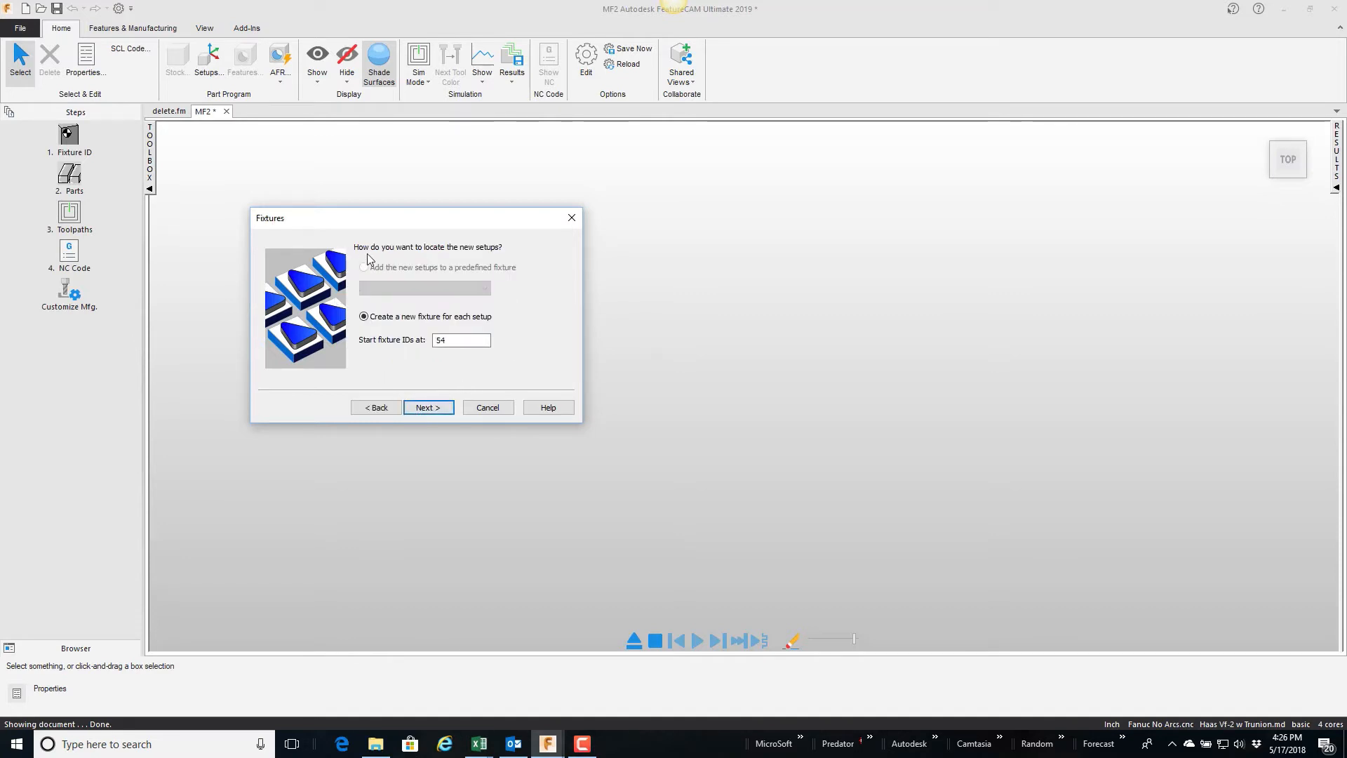
mouse_move(501, 257)
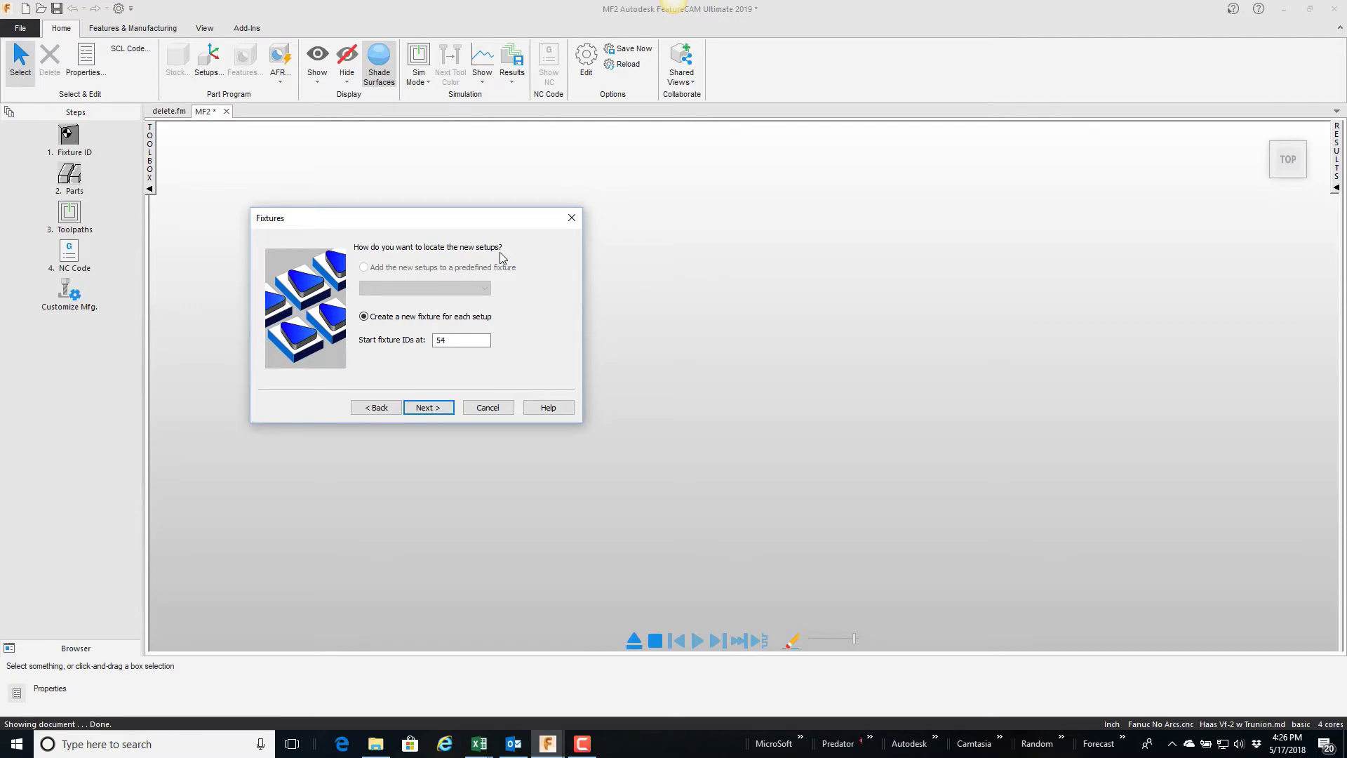
mouse_move(55, 129)
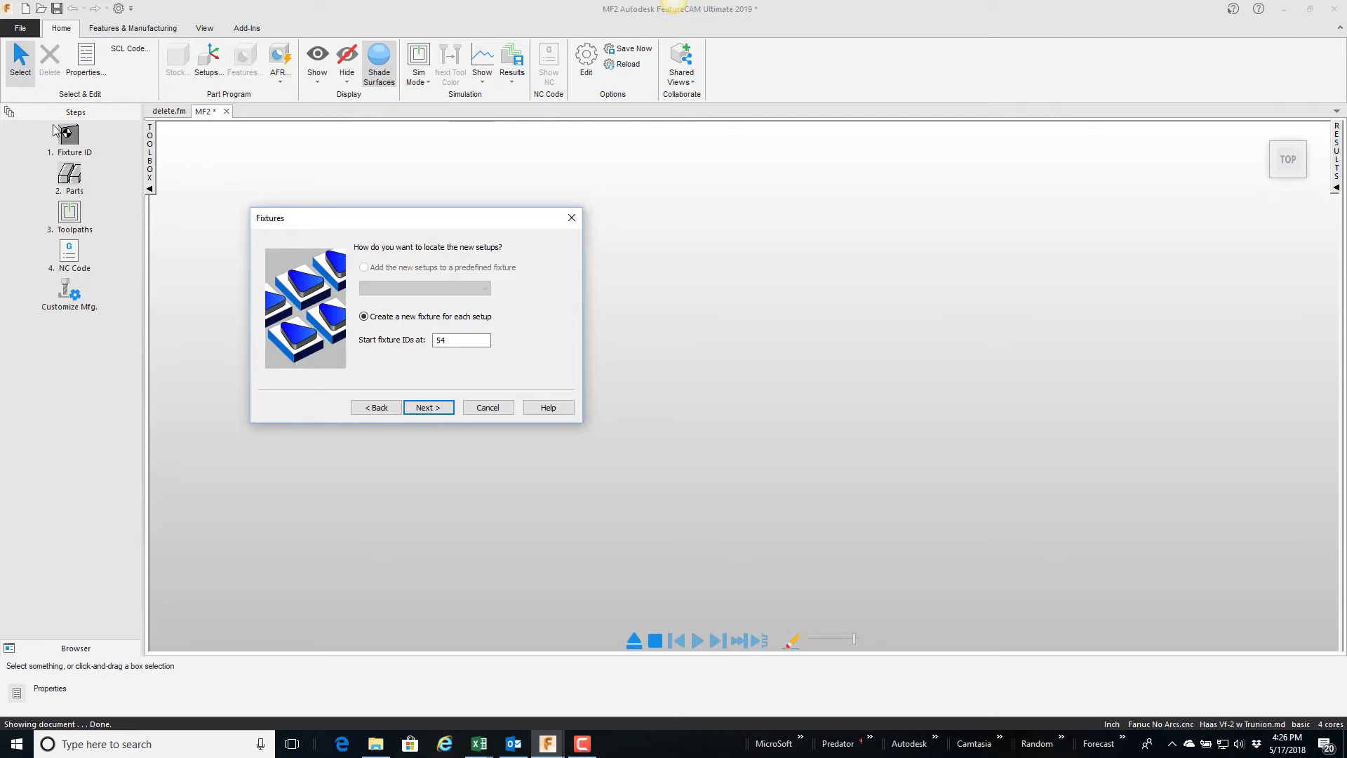
mouse_move(370, 281)
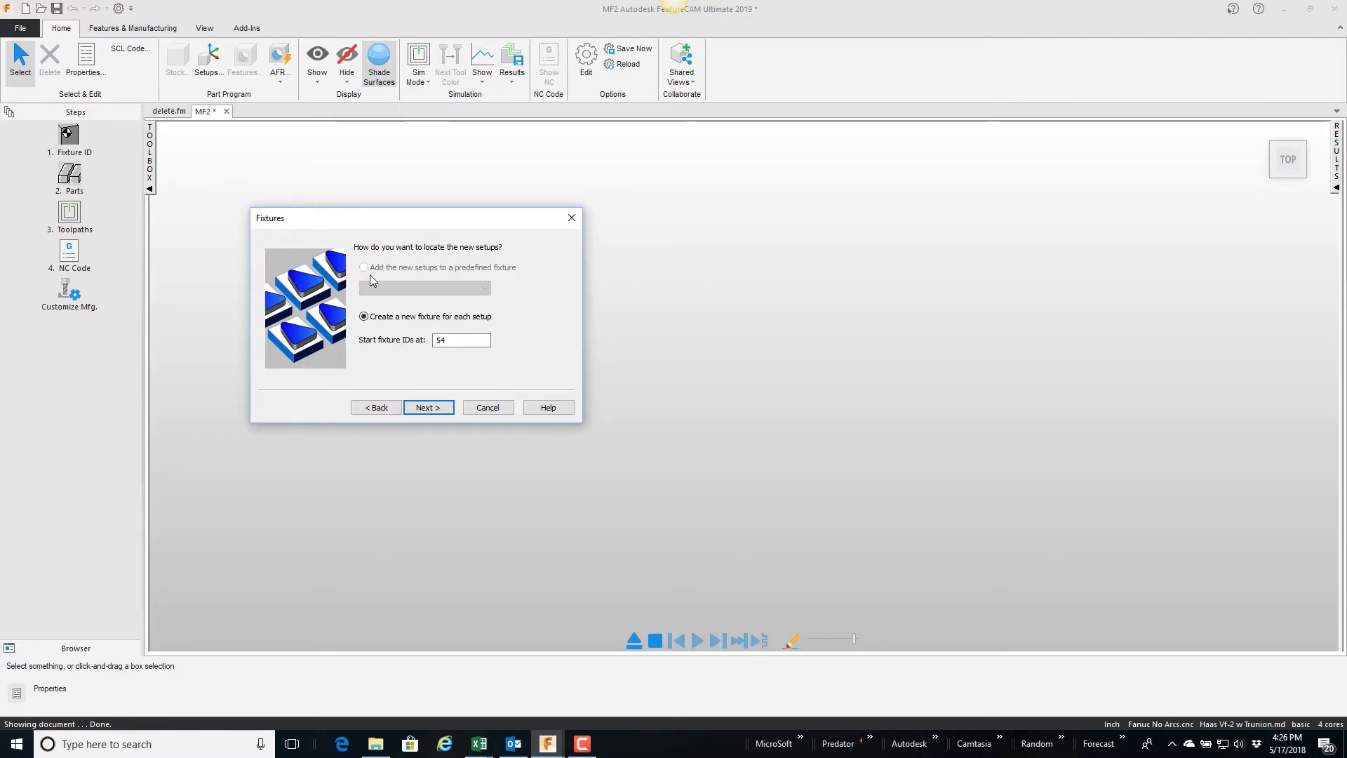
mouse_move(522, 278)
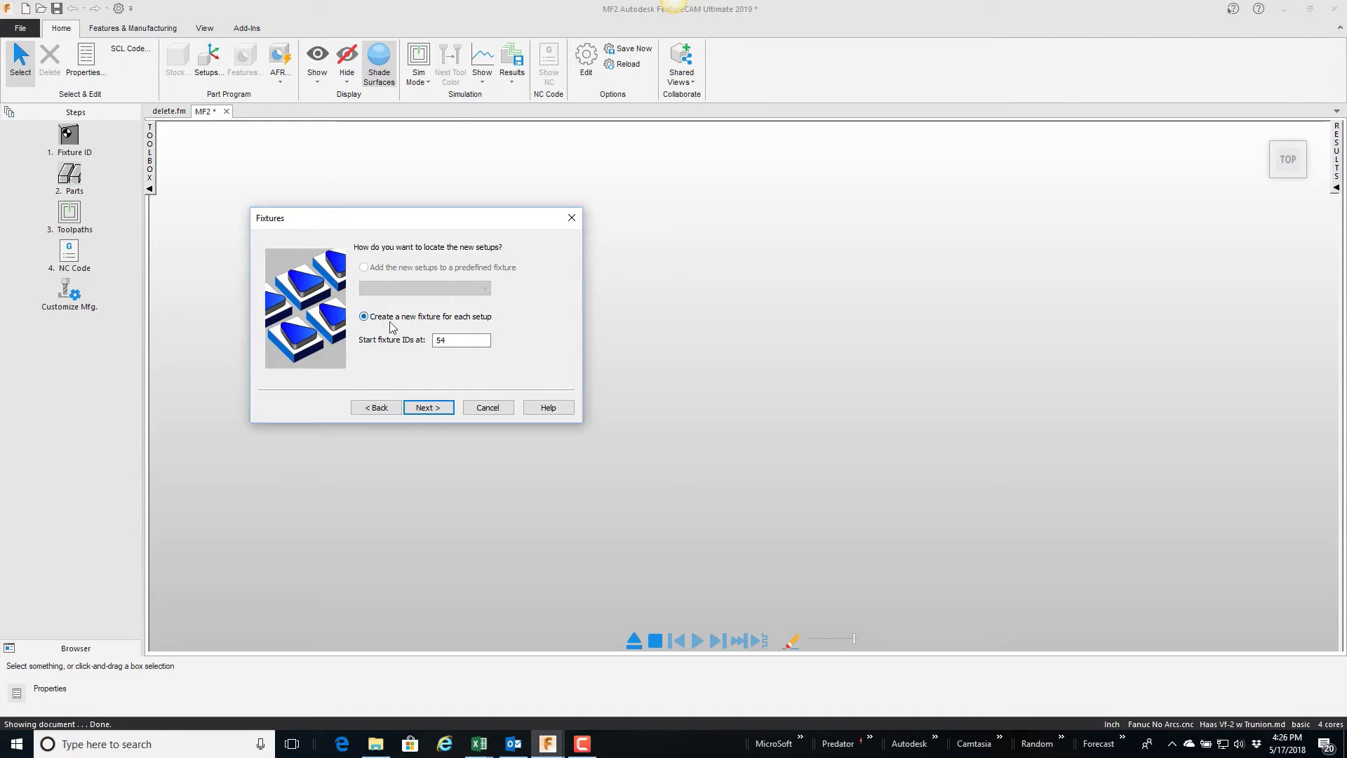
mouse_move(380, 350)
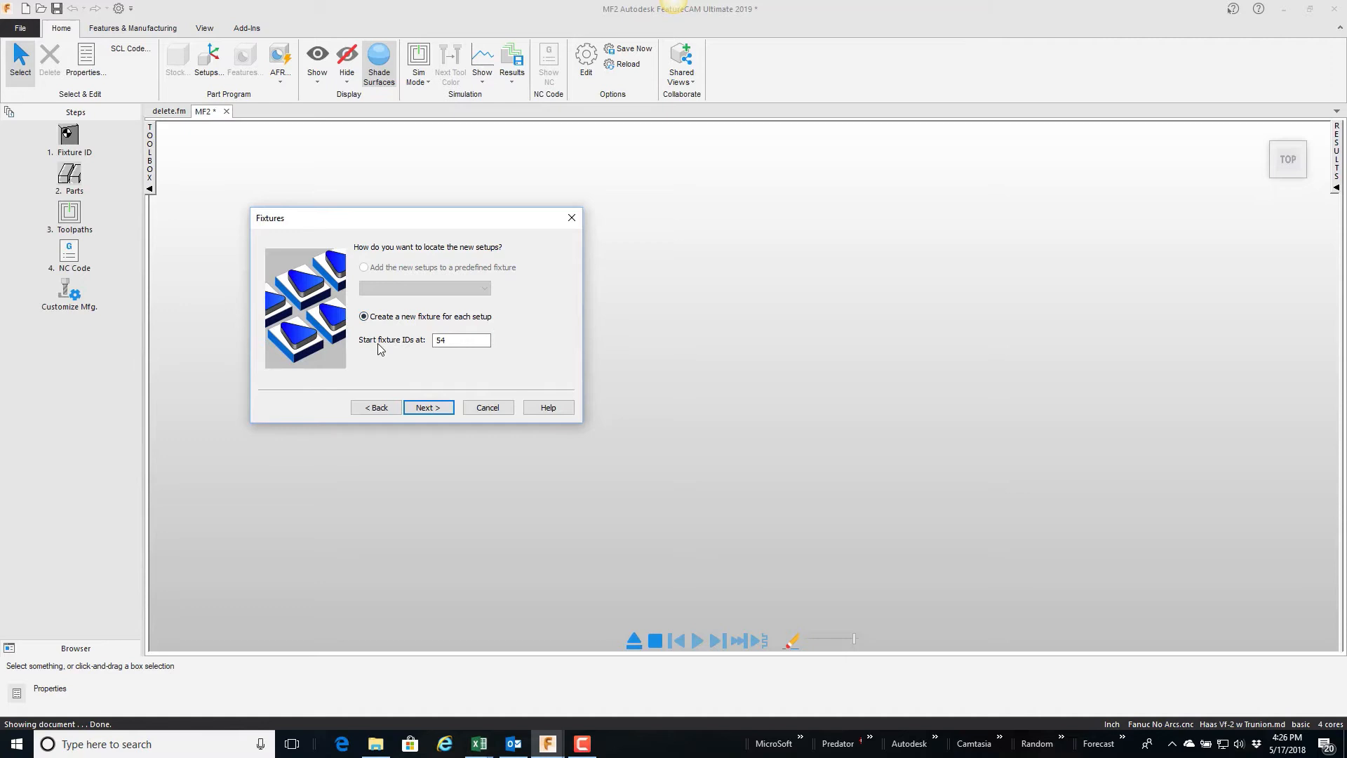
triple_click(461, 340)
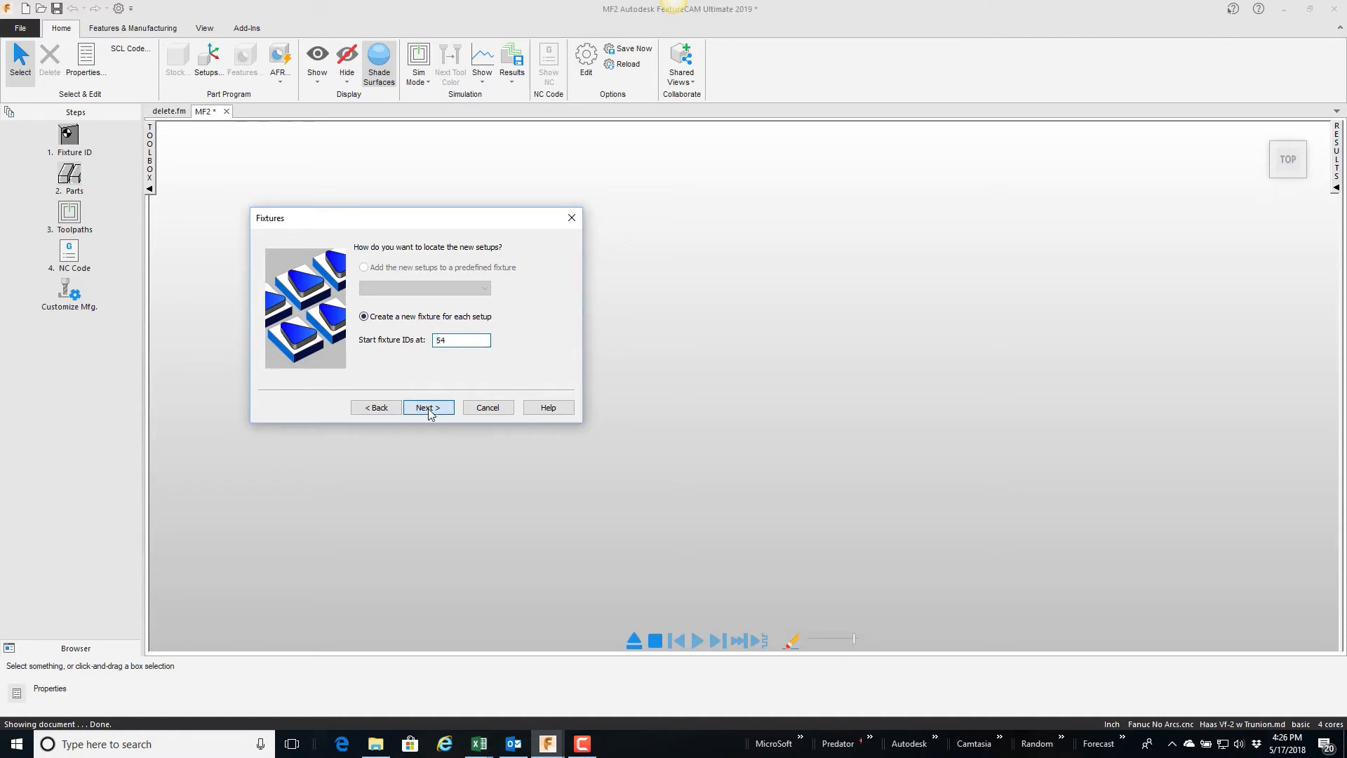
Step: Set the setup to repeat 2 times along X and 0 along Y, keeping the X spacing
click(428, 407)
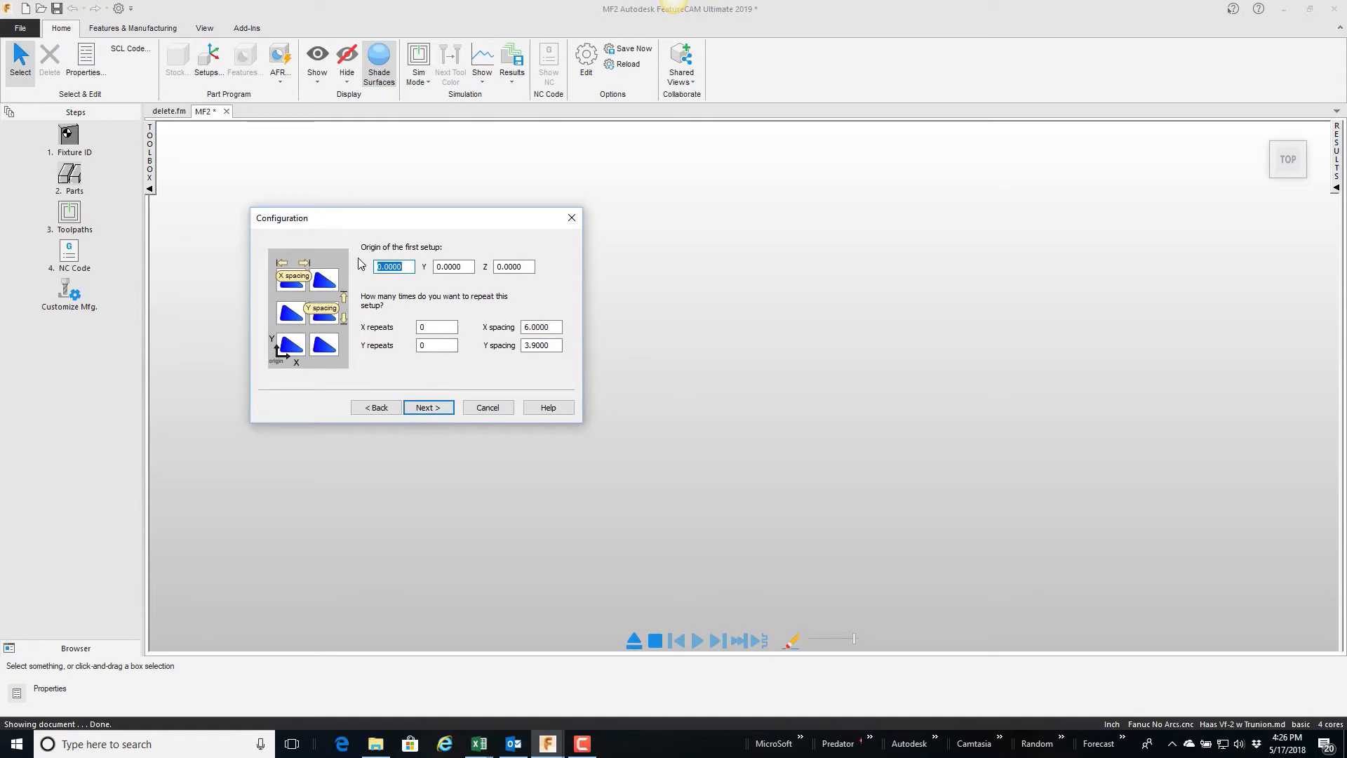
mouse_move(421, 221)
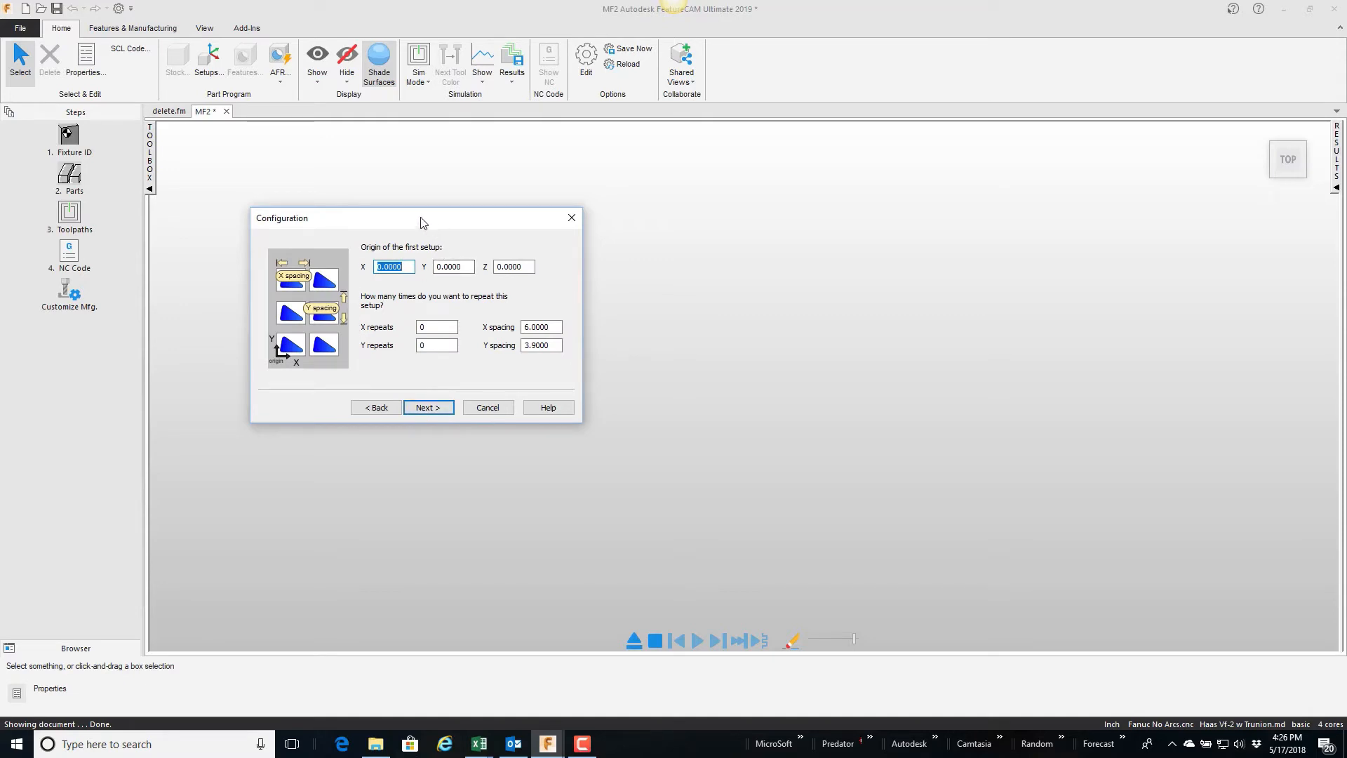
drag(421, 218, 275, 139)
text(2)
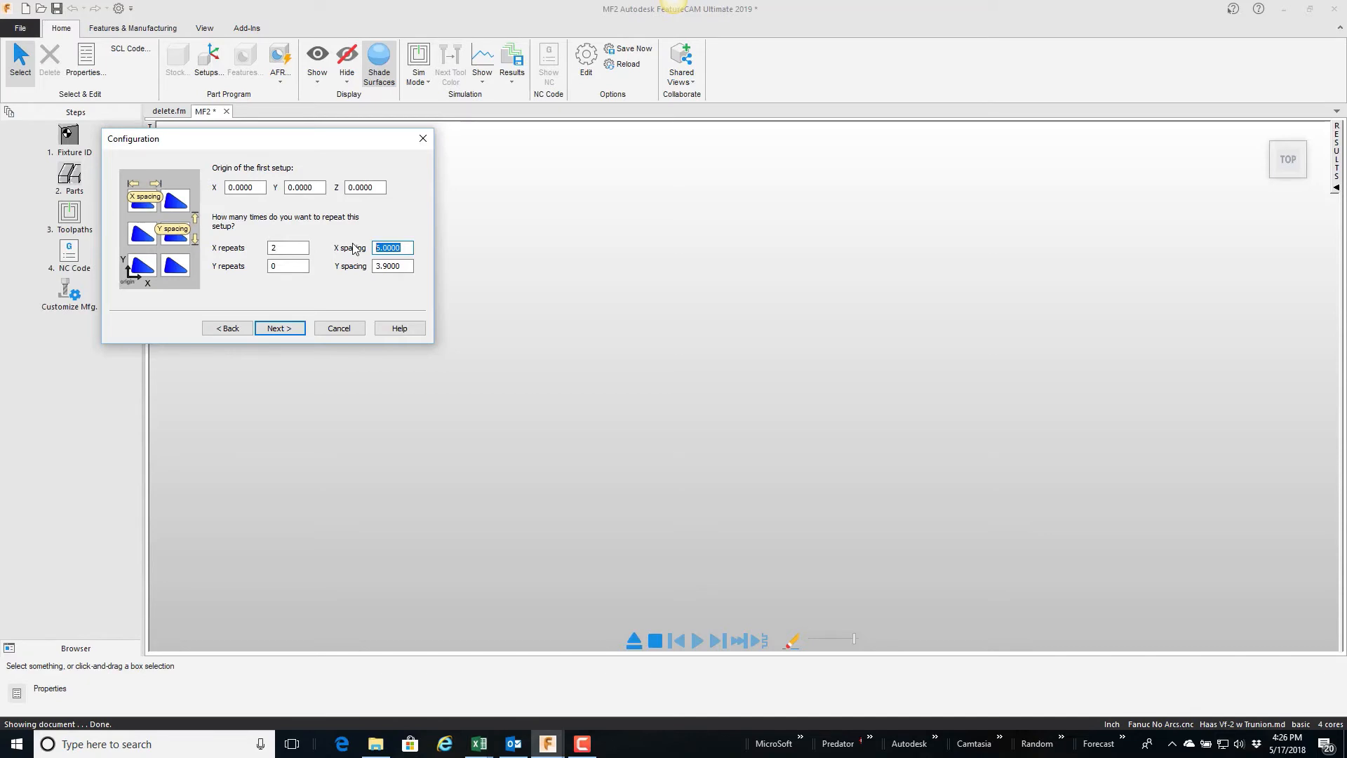
mouse_move(412, 248)
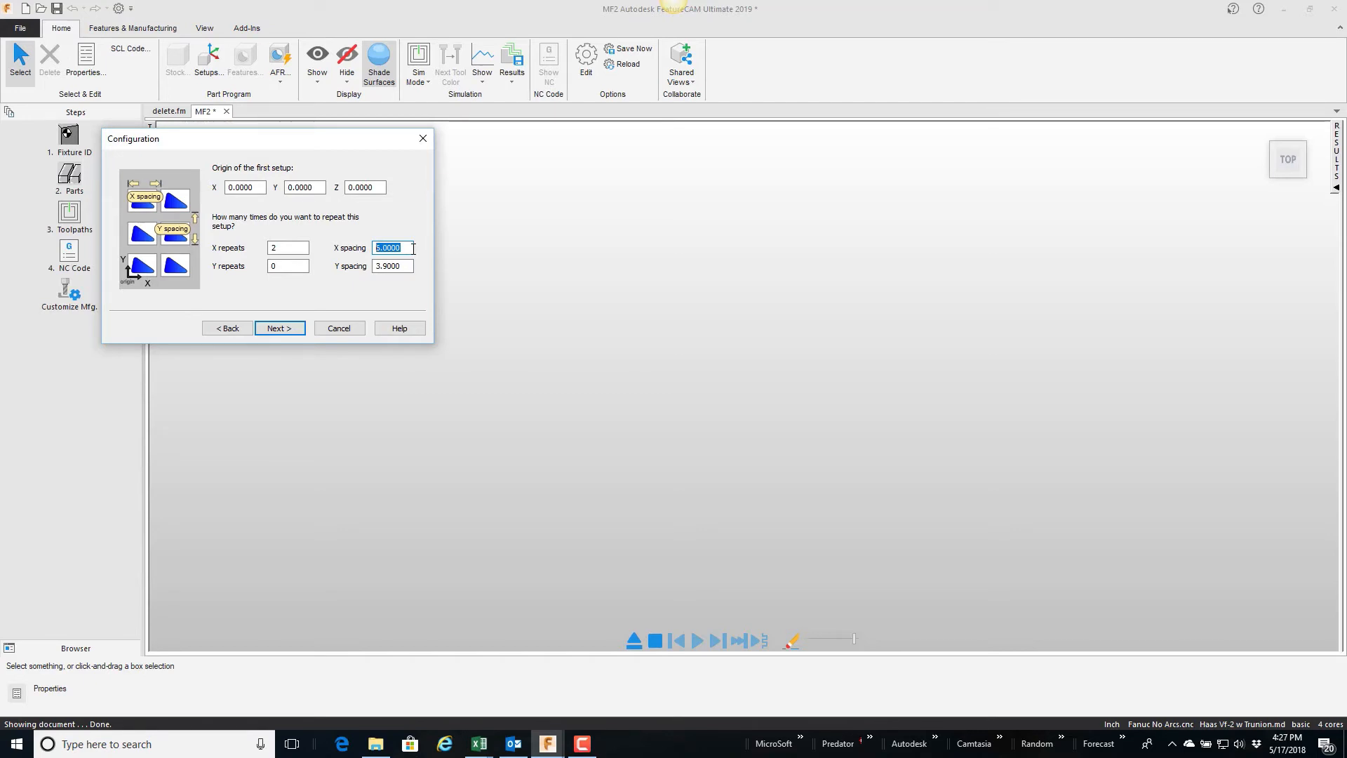
mouse_move(400, 260)
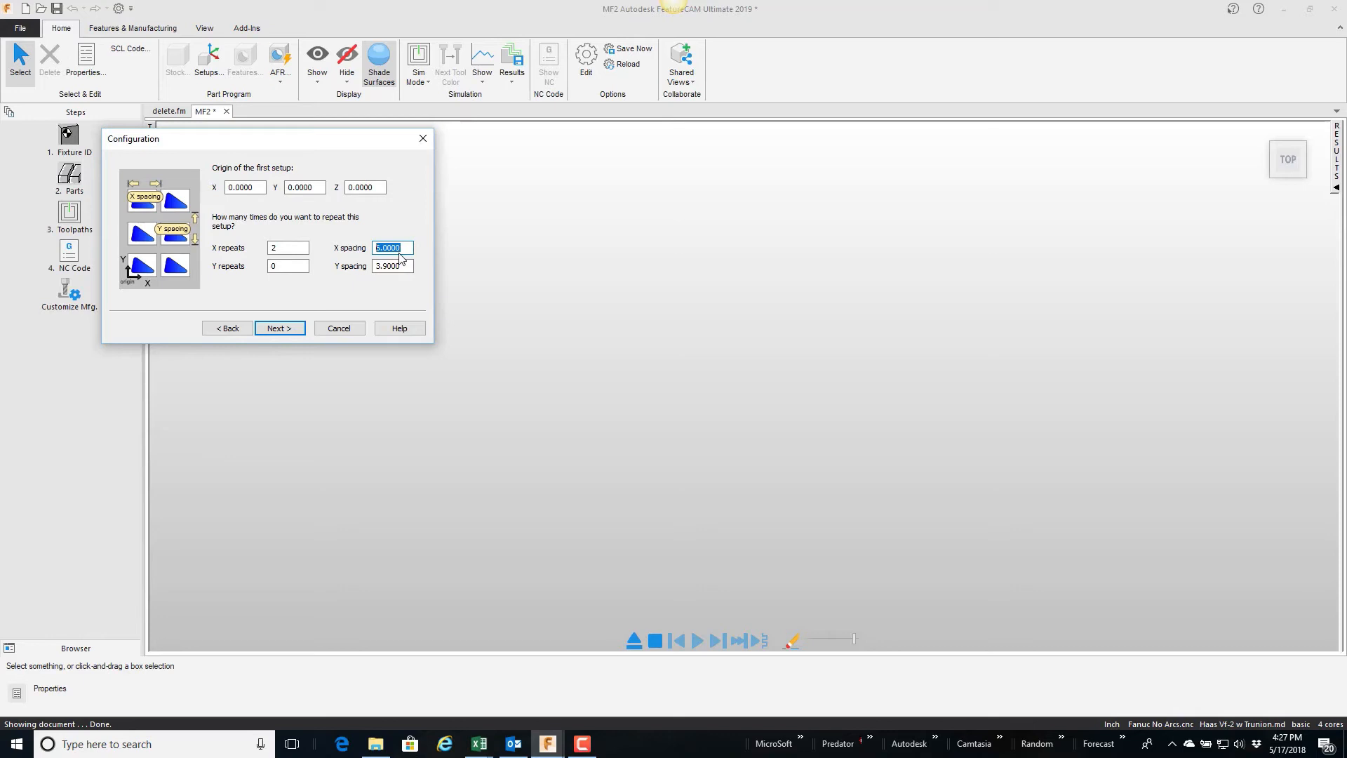
mouse_move(752, 418)
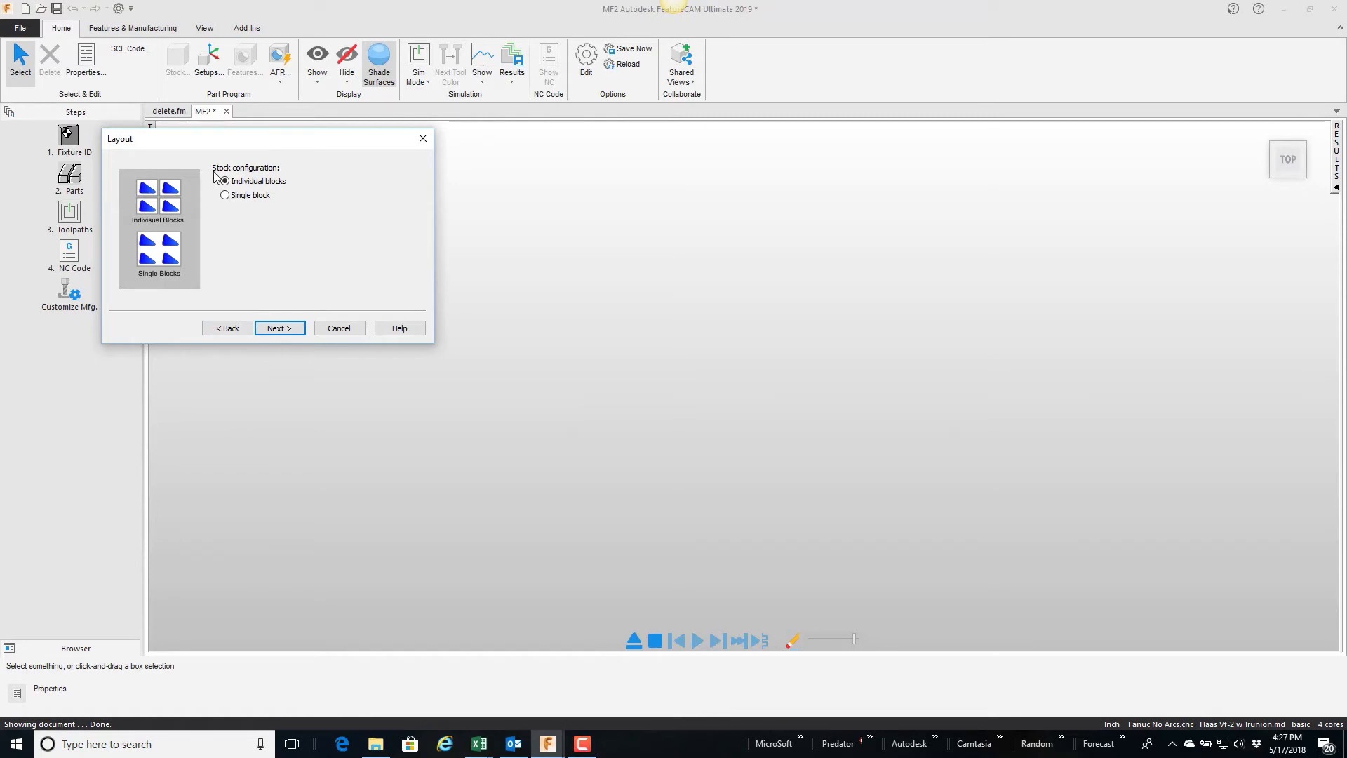
mouse_move(283, 185)
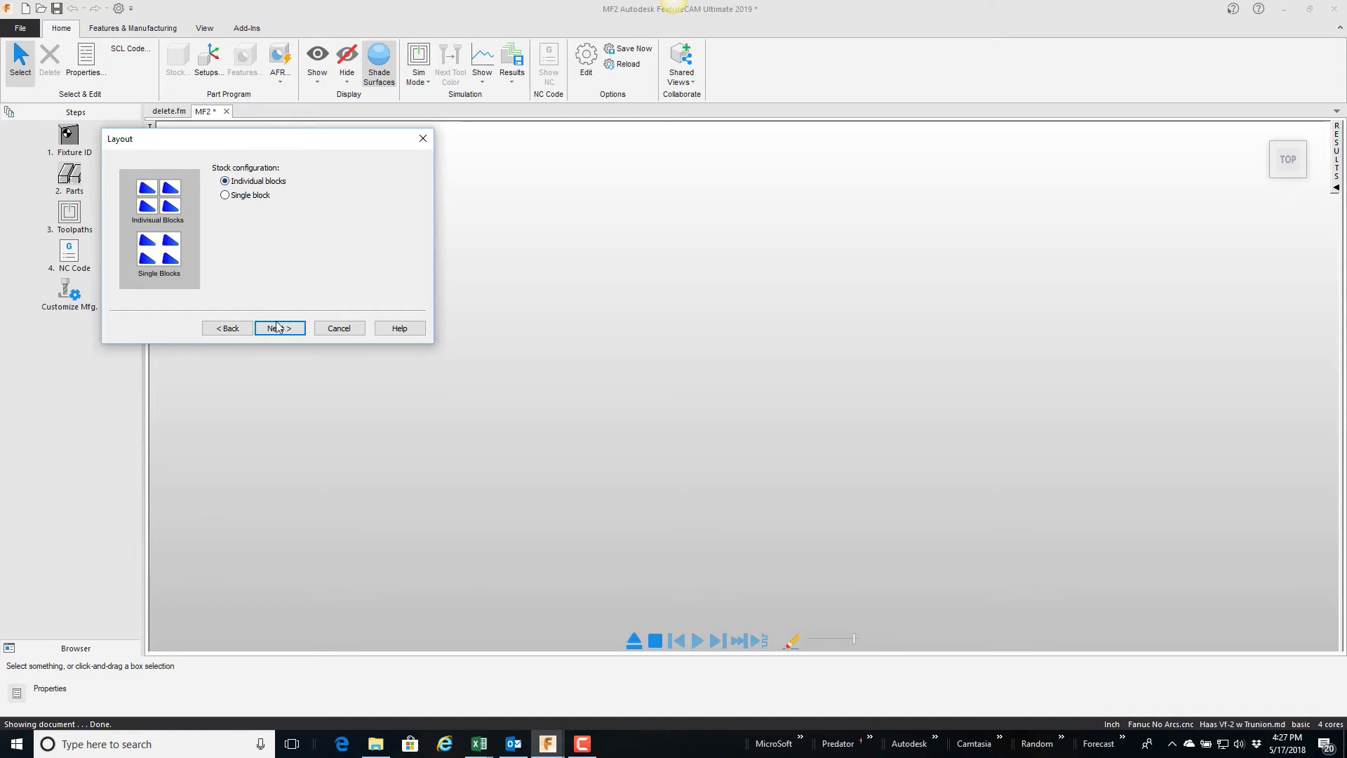
Step: Keep Individual blocks stock layout and move on to the preview of three copies
click(278, 327)
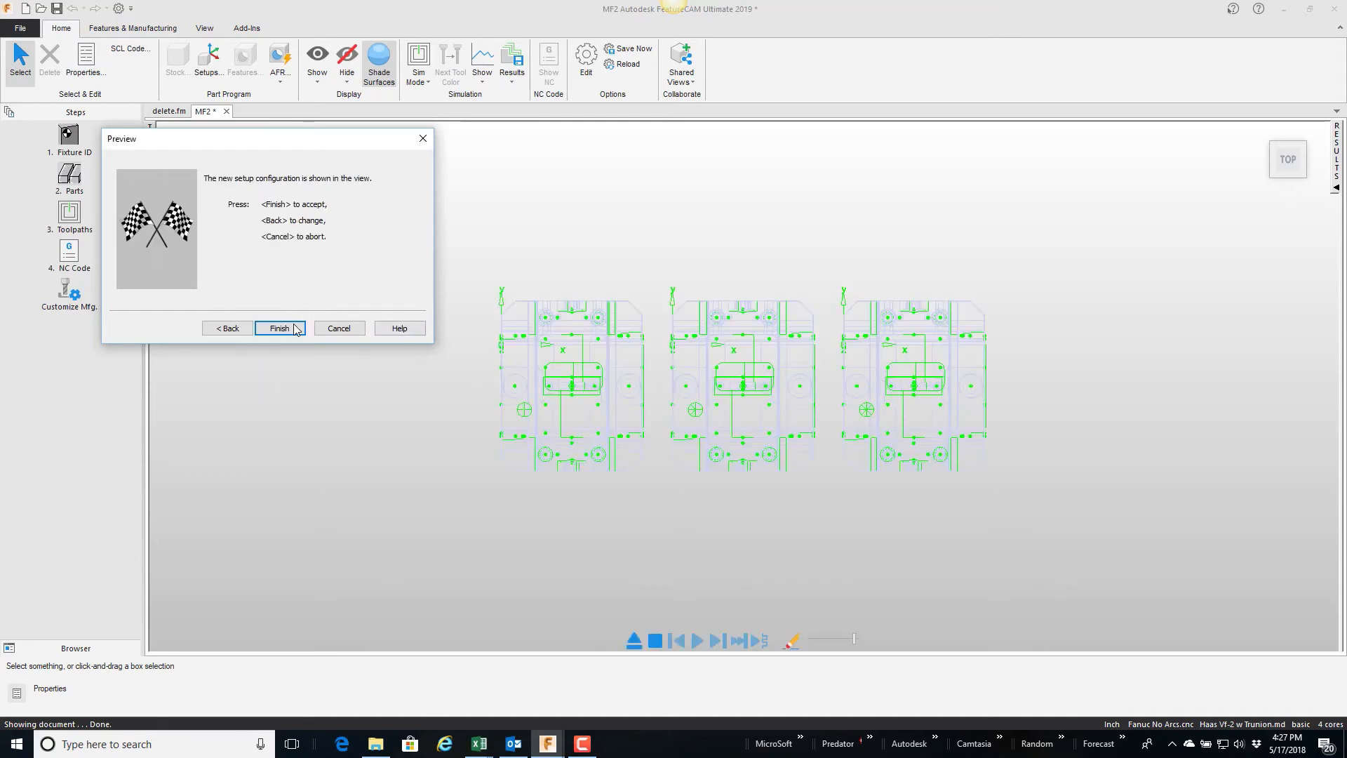
Step: Finish the wizard, accepting the three tool-dominant setups with fixture IDs 54-56
click(278, 327)
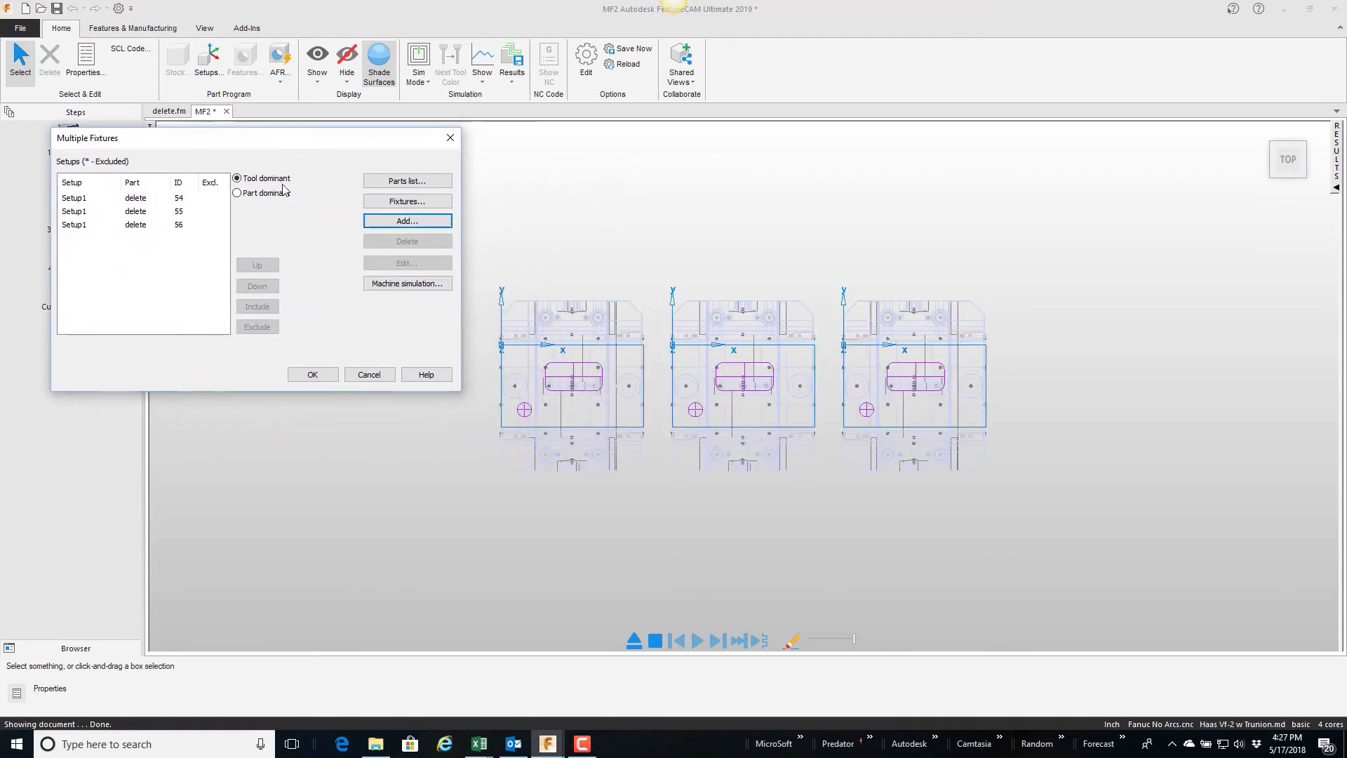
mouse_move(870, 359)
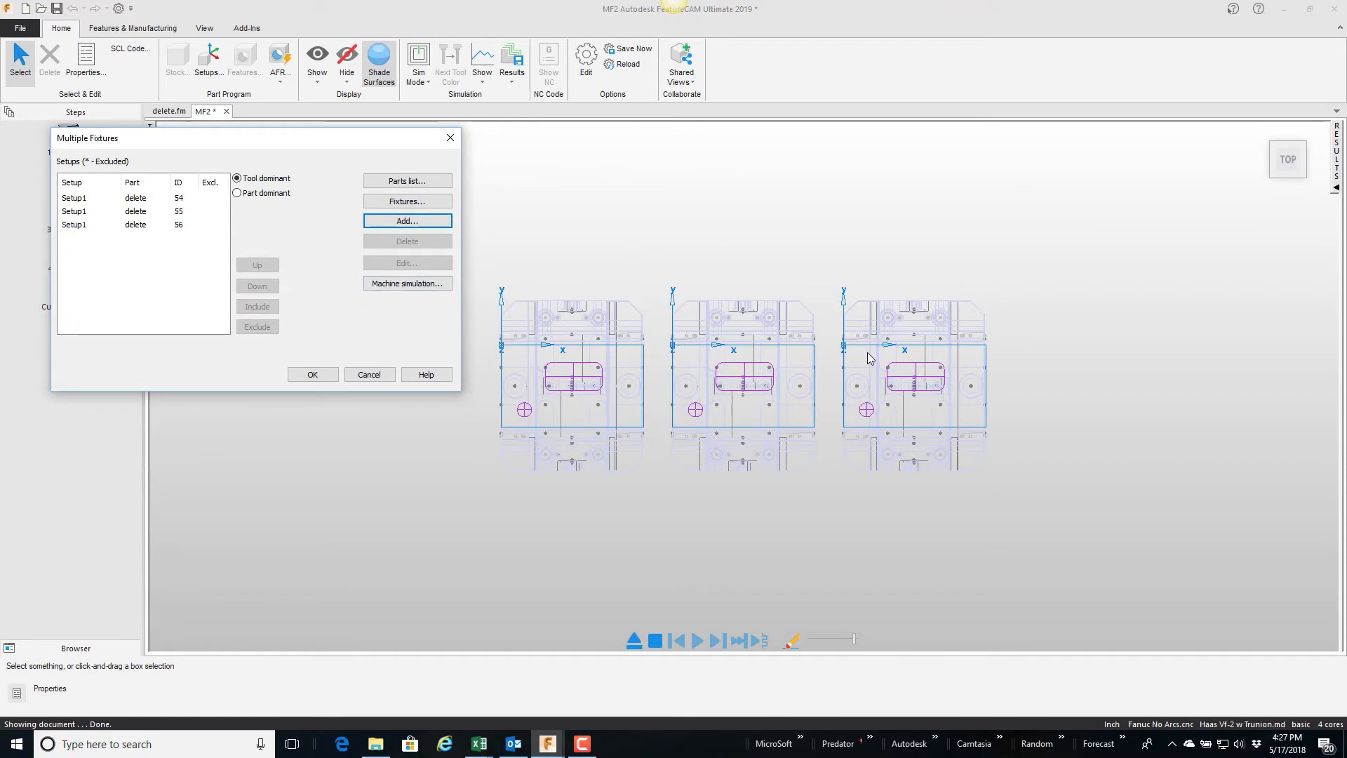
mouse_move(675, 348)
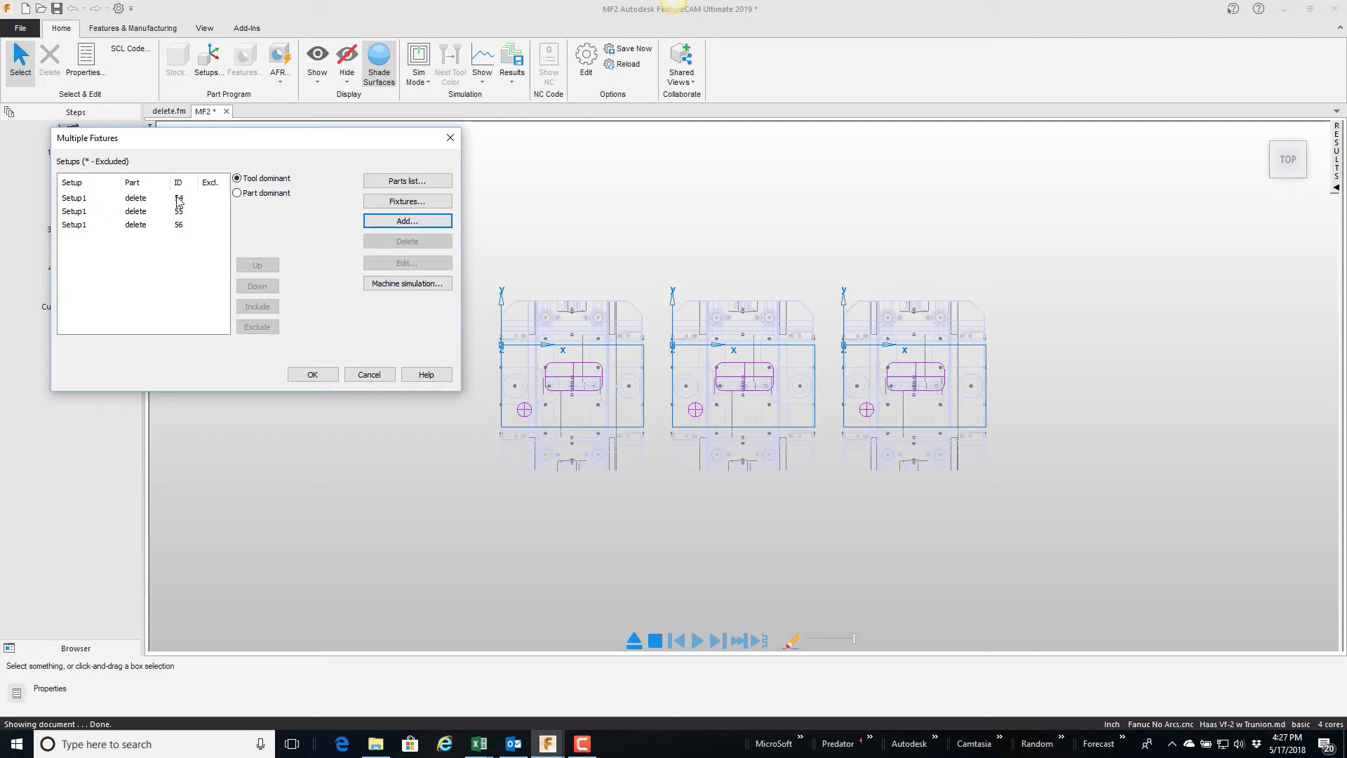
mouse_move(180, 230)
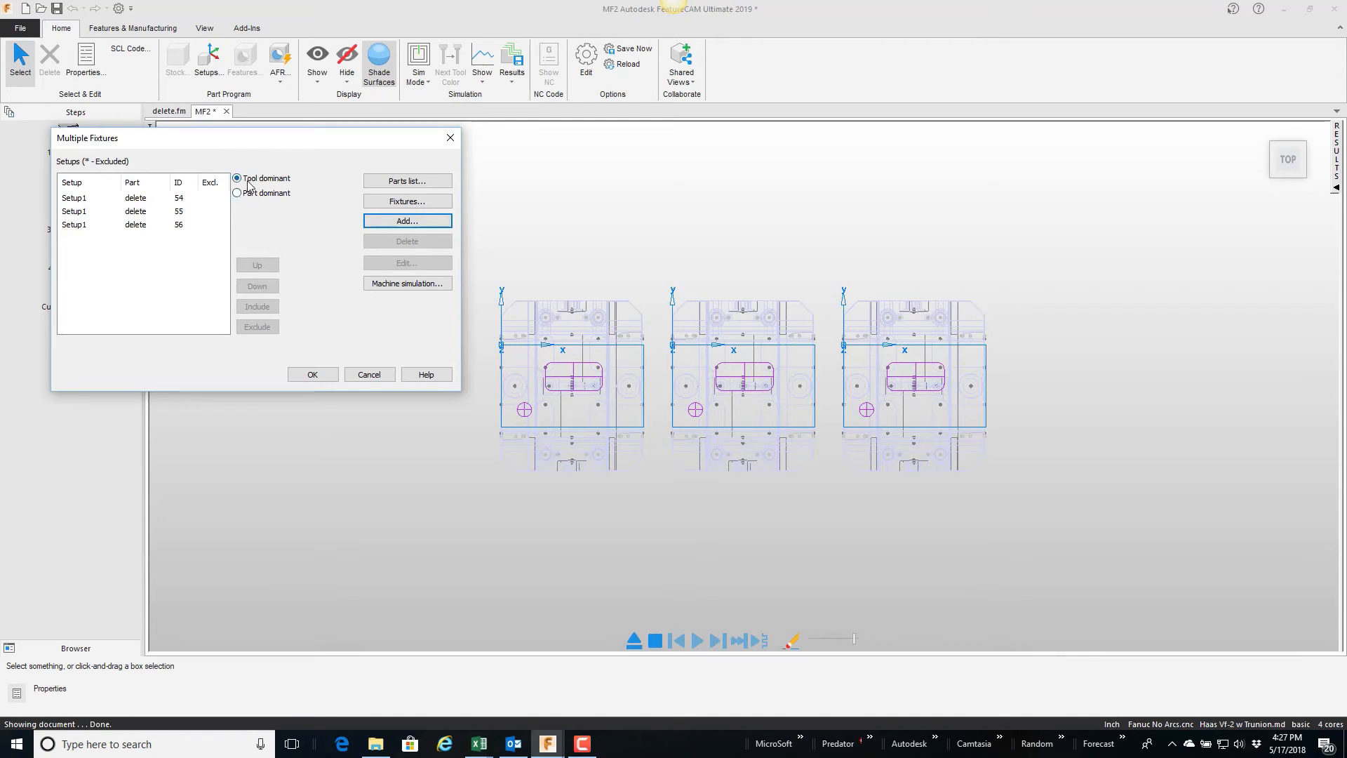
mouse_move(271, 190)
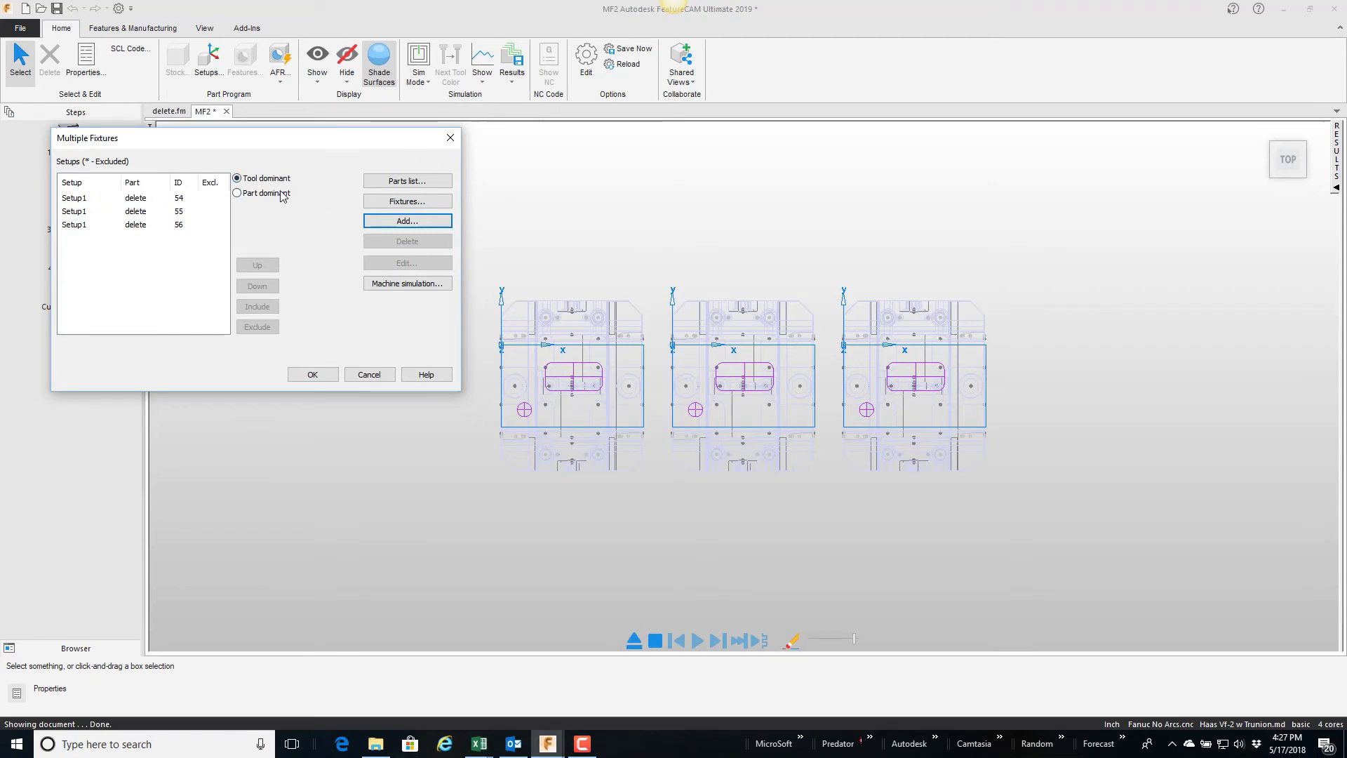
mouse_move(250, 200)
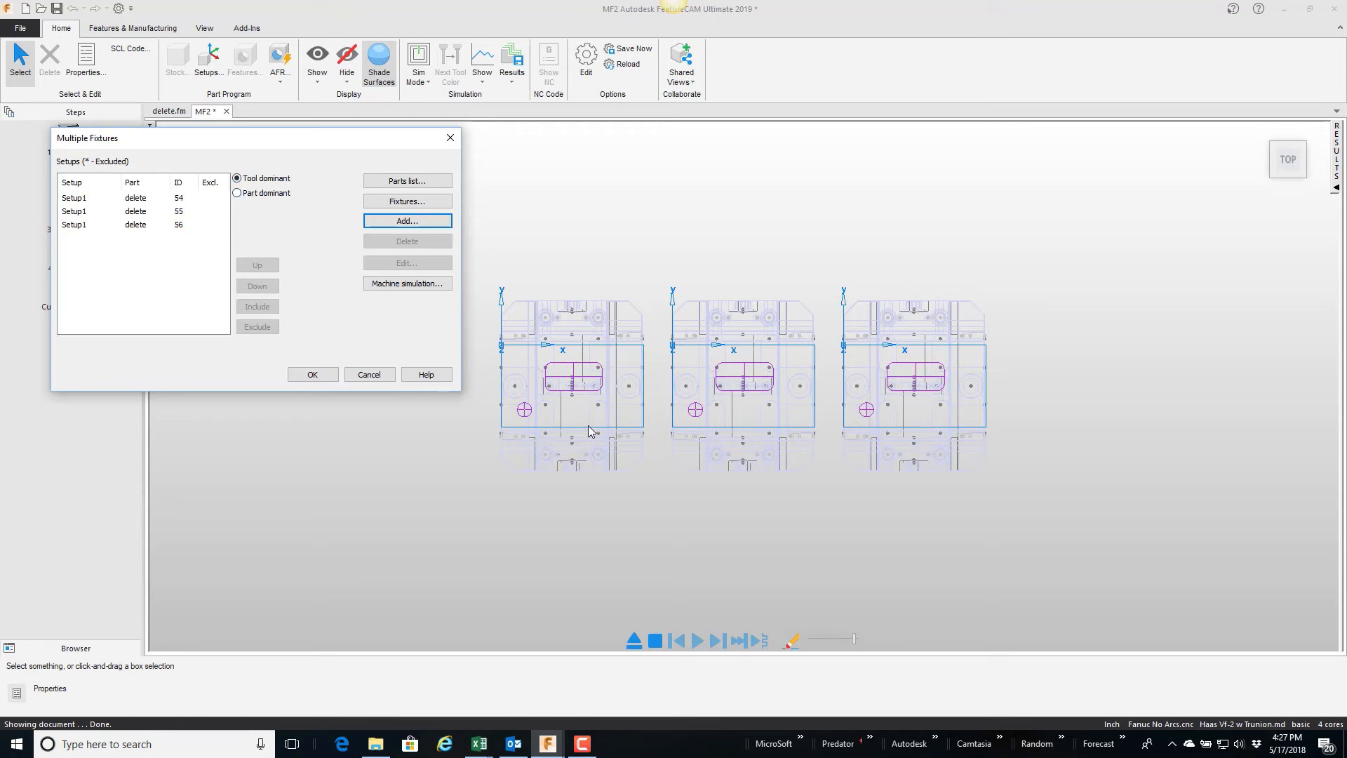
mouse_move(661, 446)
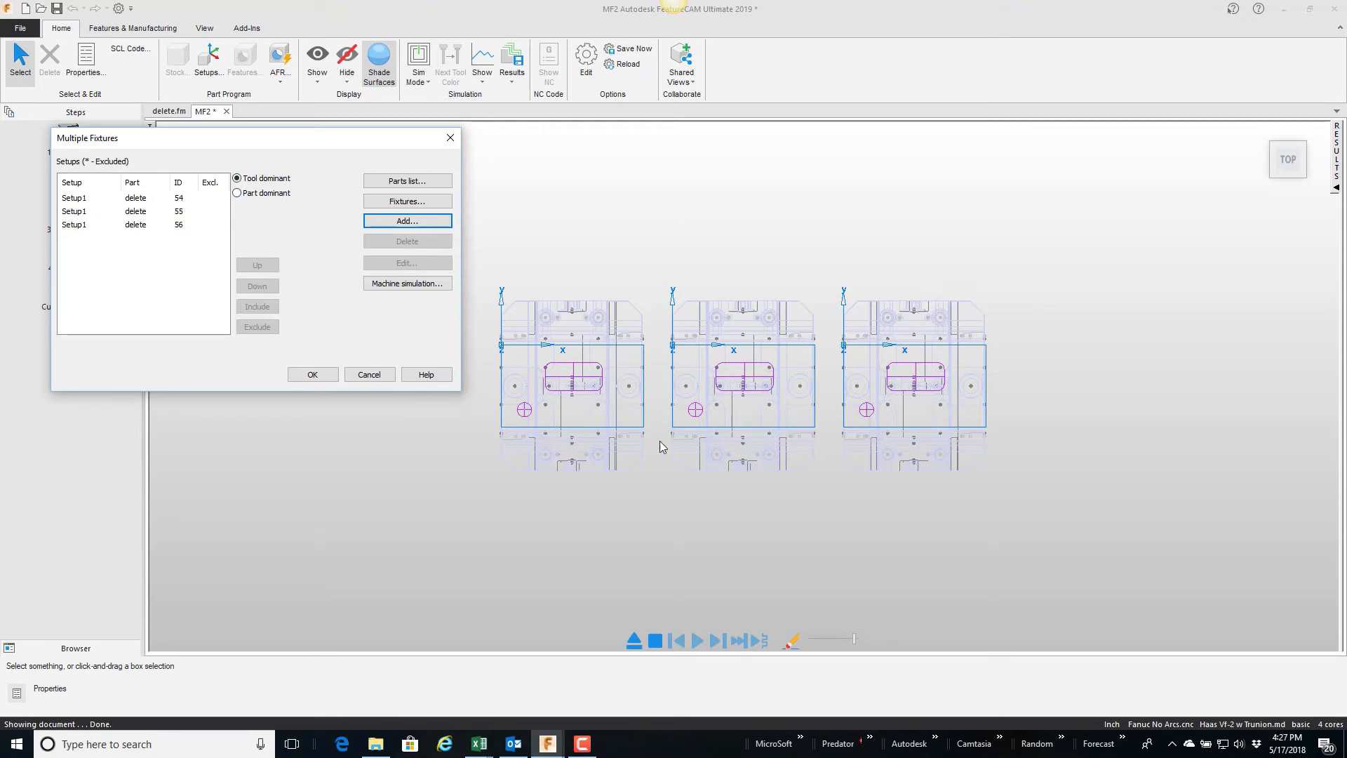
mouse_move(849, 390)
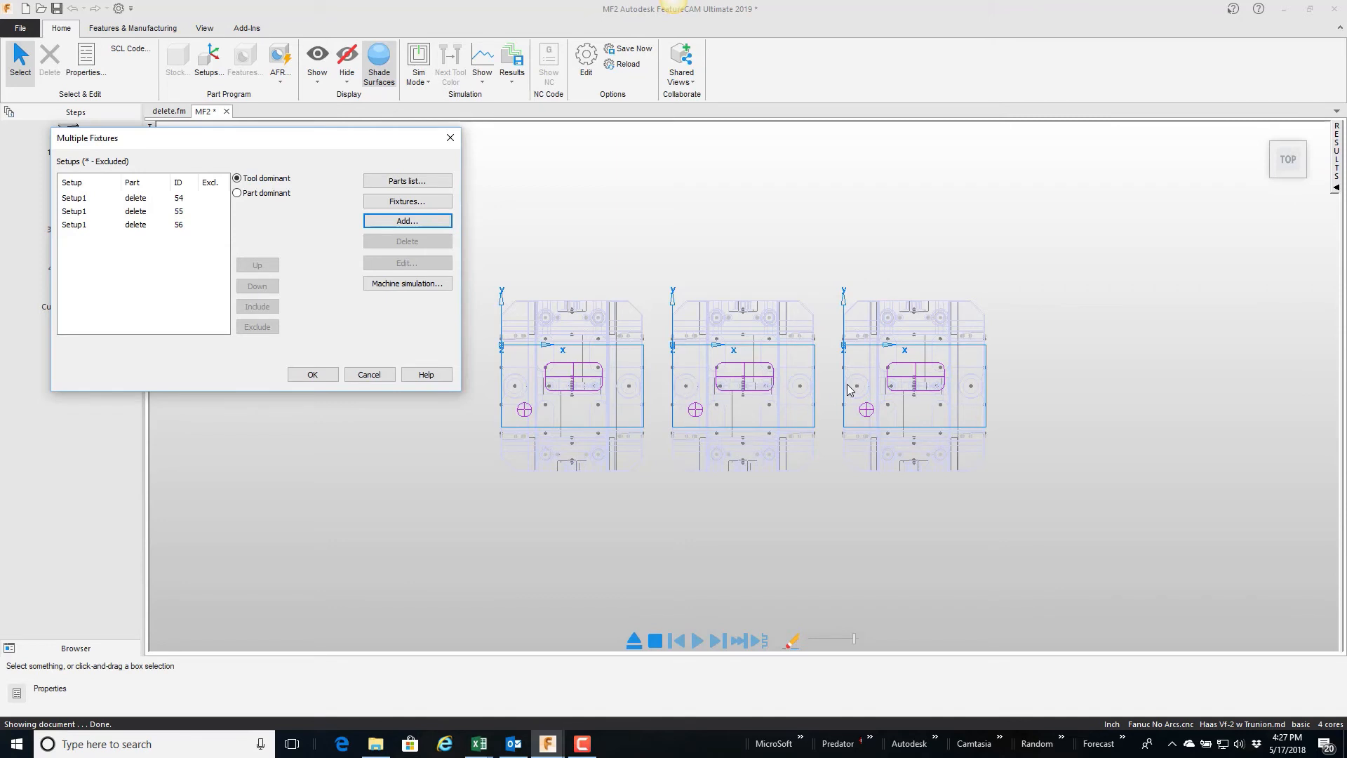
mouse_move(331, 380)
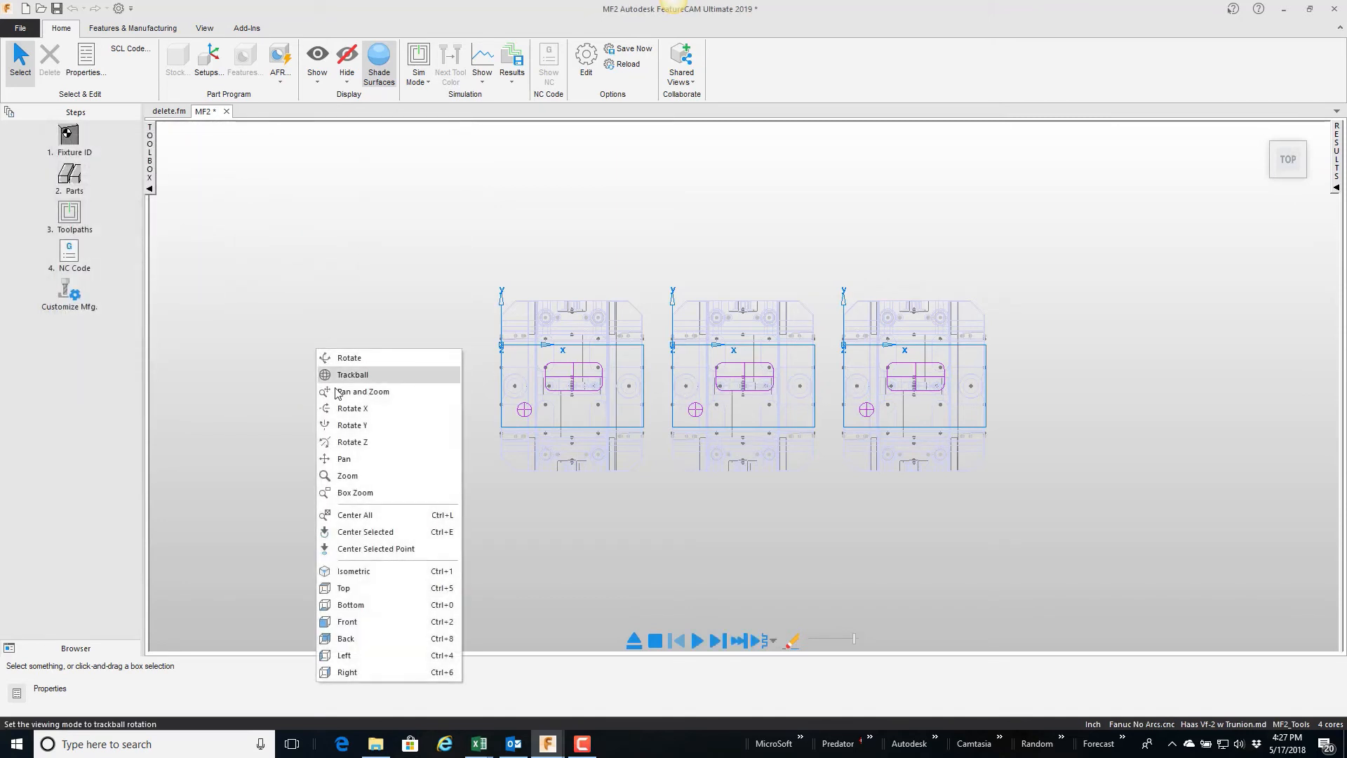
Step: From an isometric view, play a 3D solid simulation until all three parts are cut
click(354, 572)
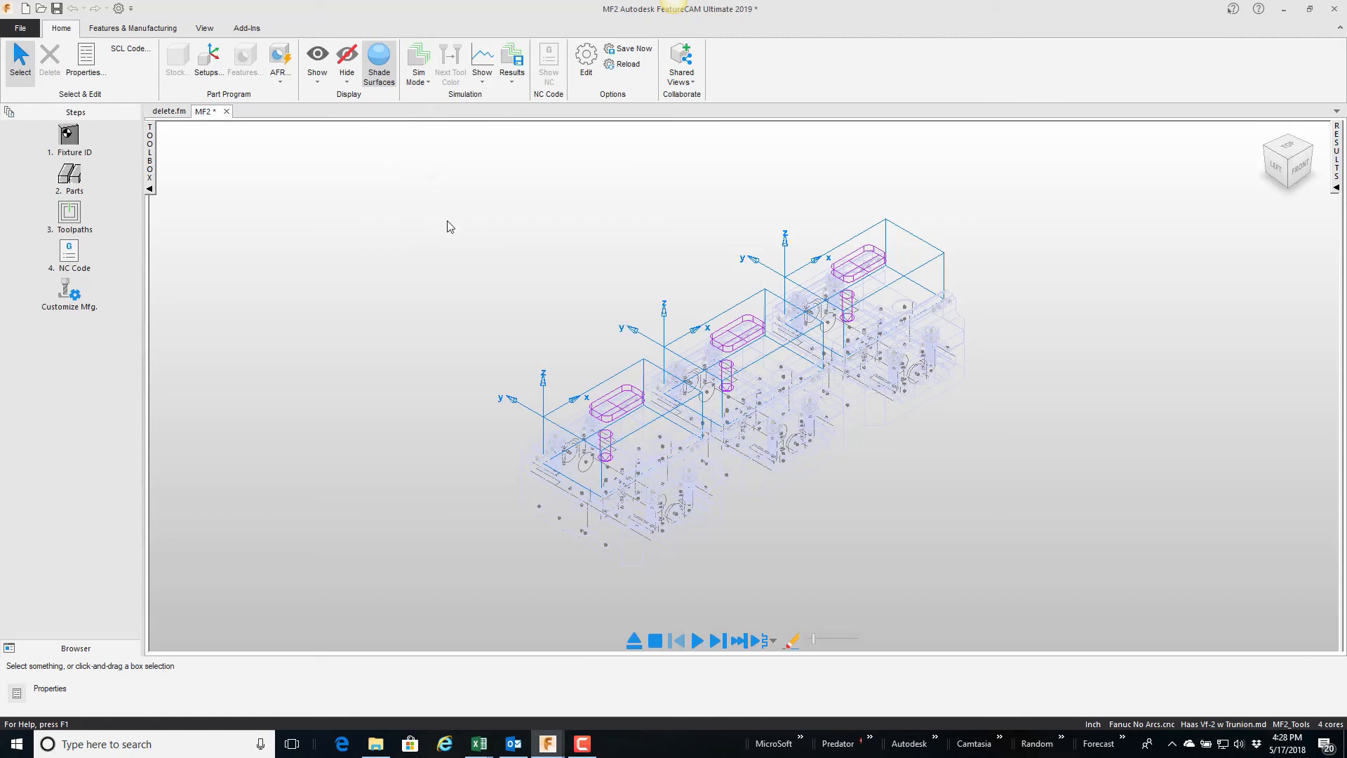
click(696, 639)
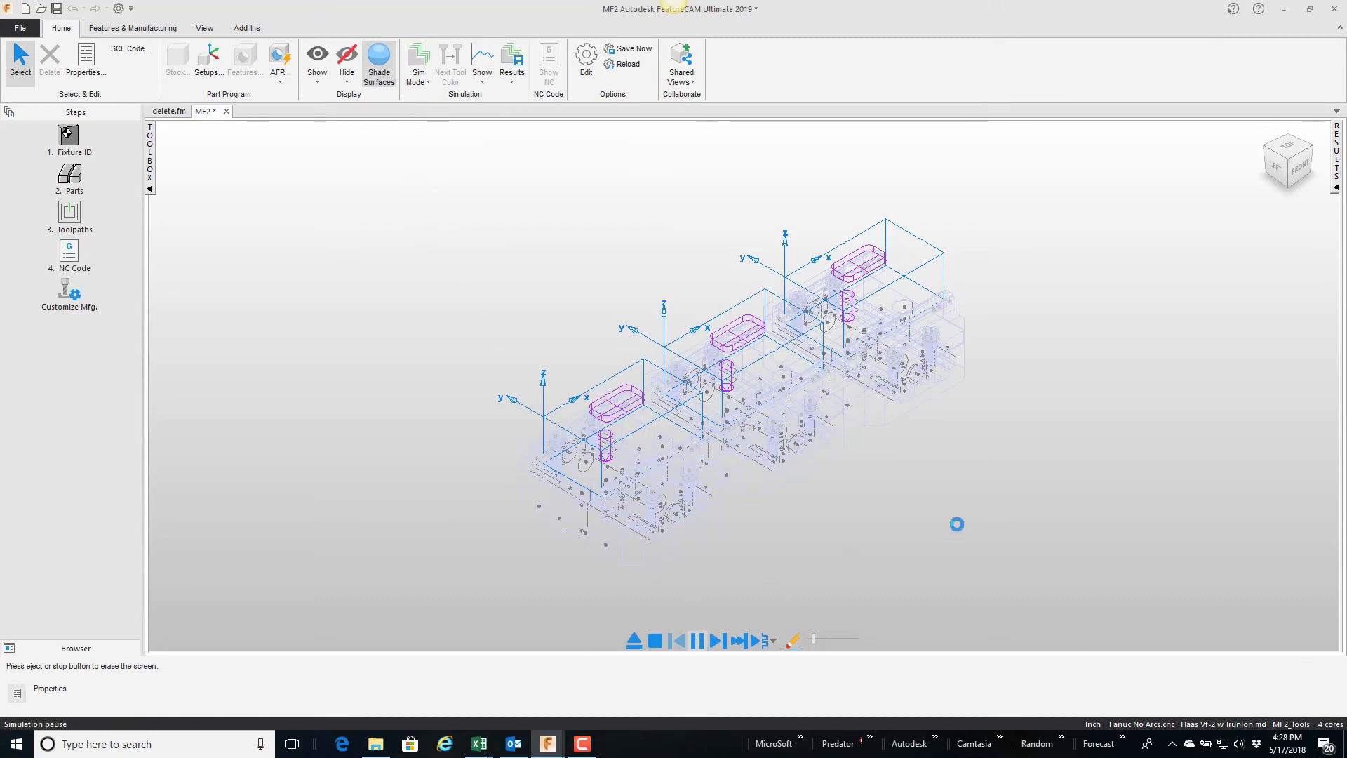
click(696, 641)
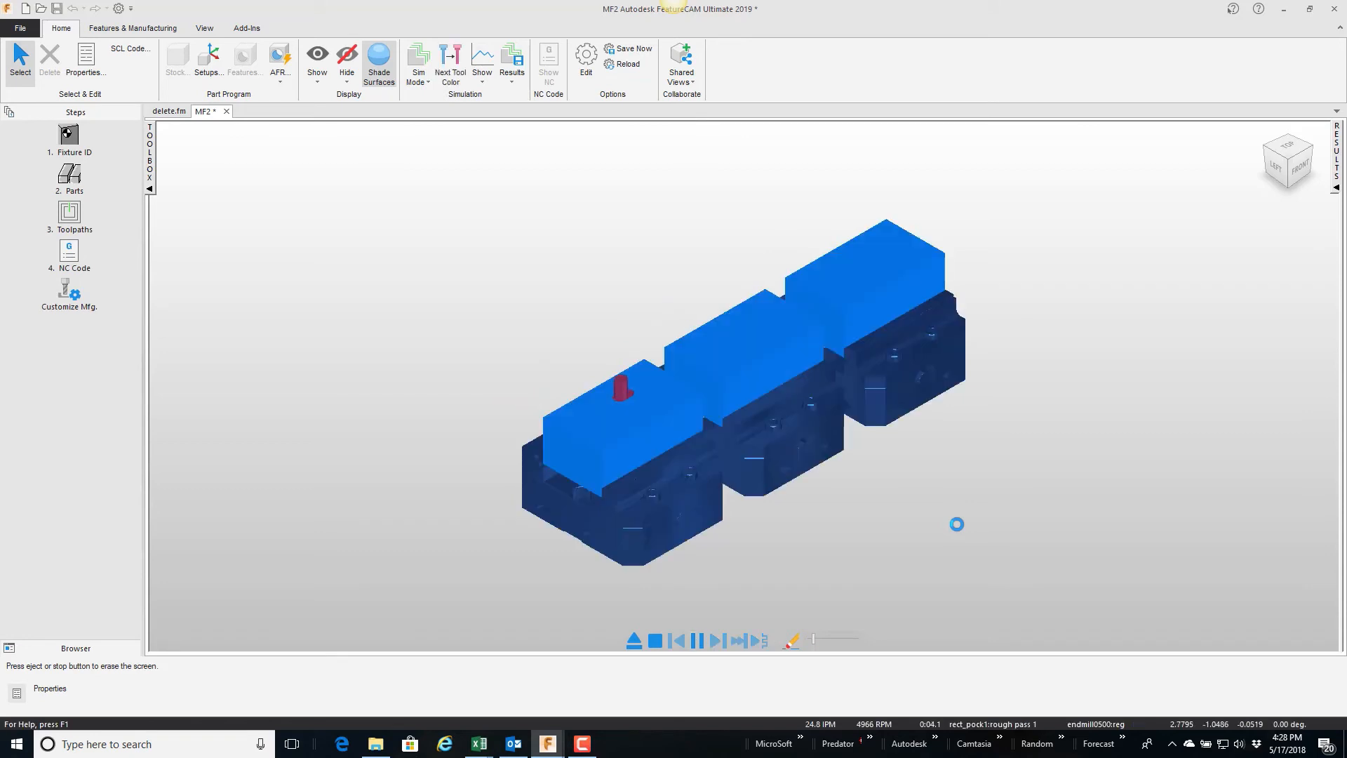
click(696, 640)
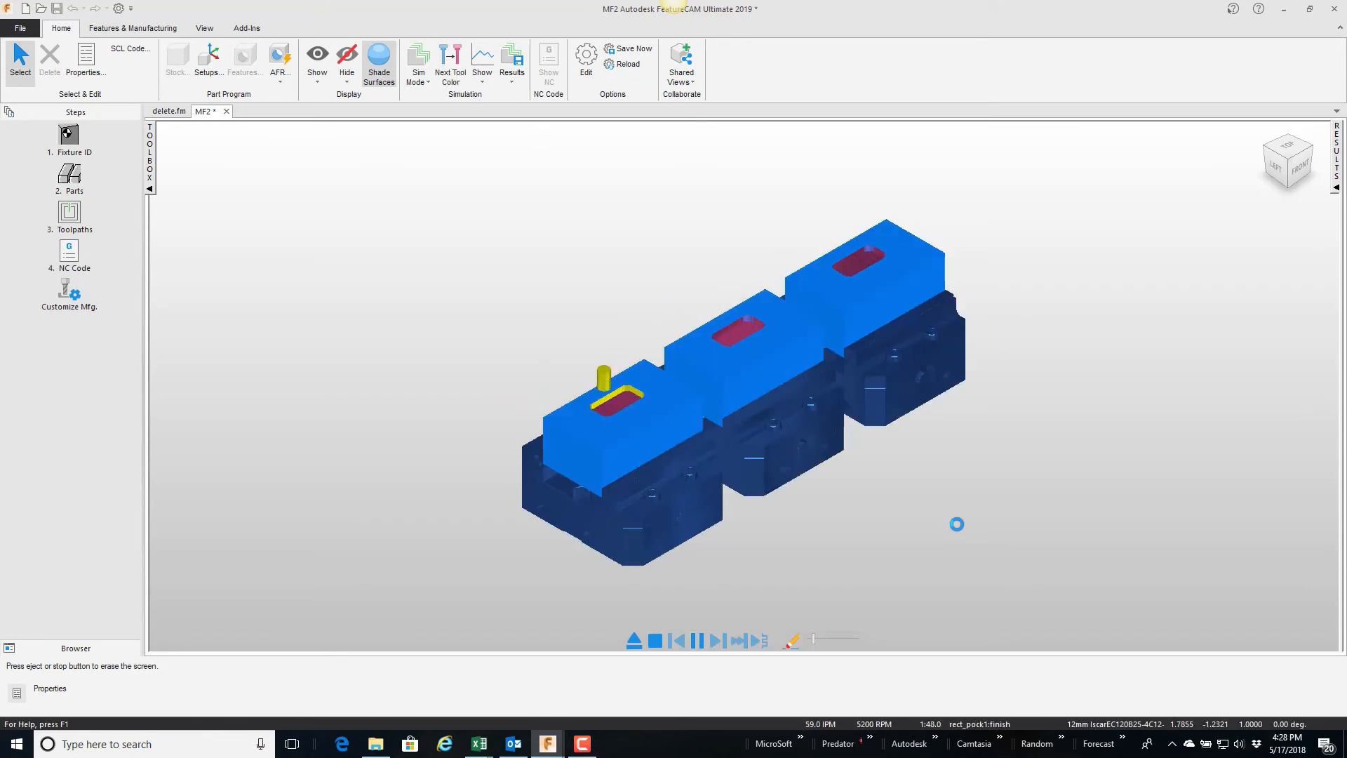
click(696, 640)
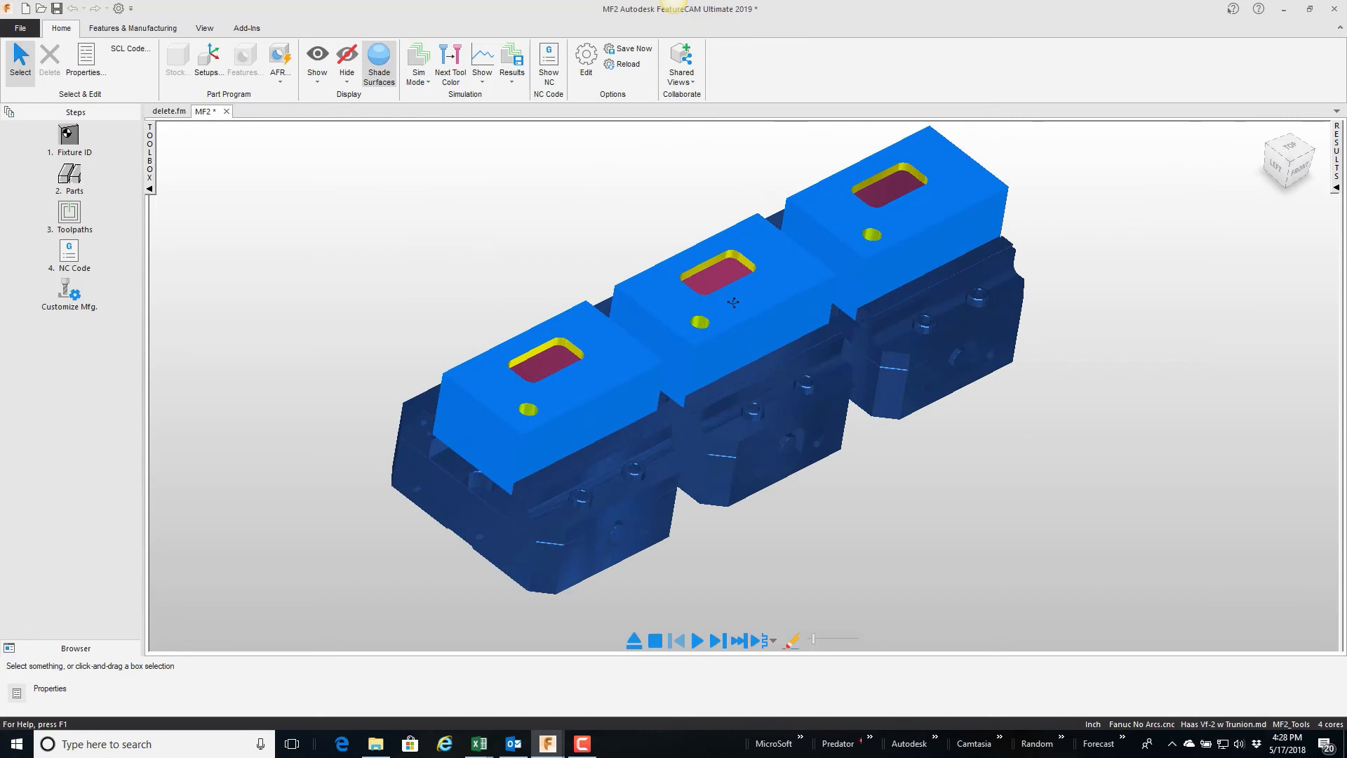
mouse_move(557, 358)
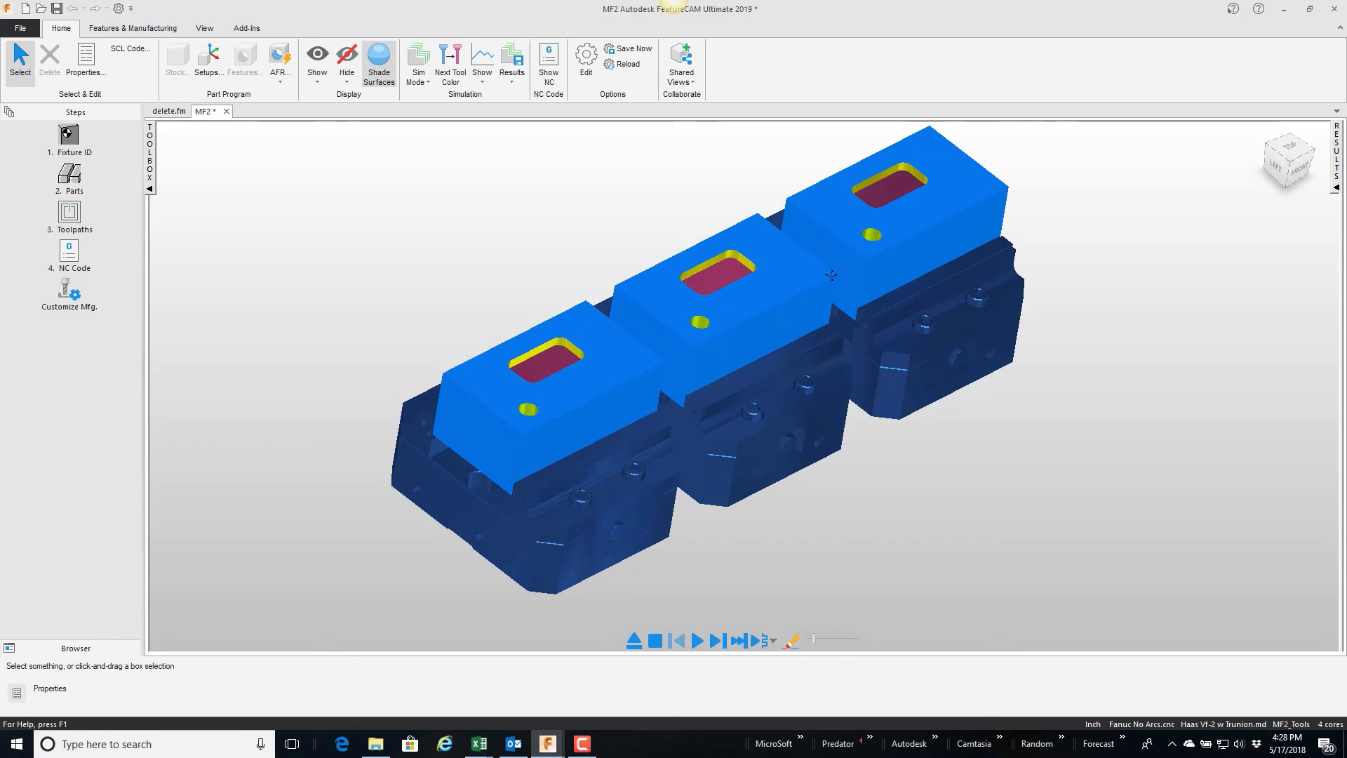
mouse_move(630, 514)
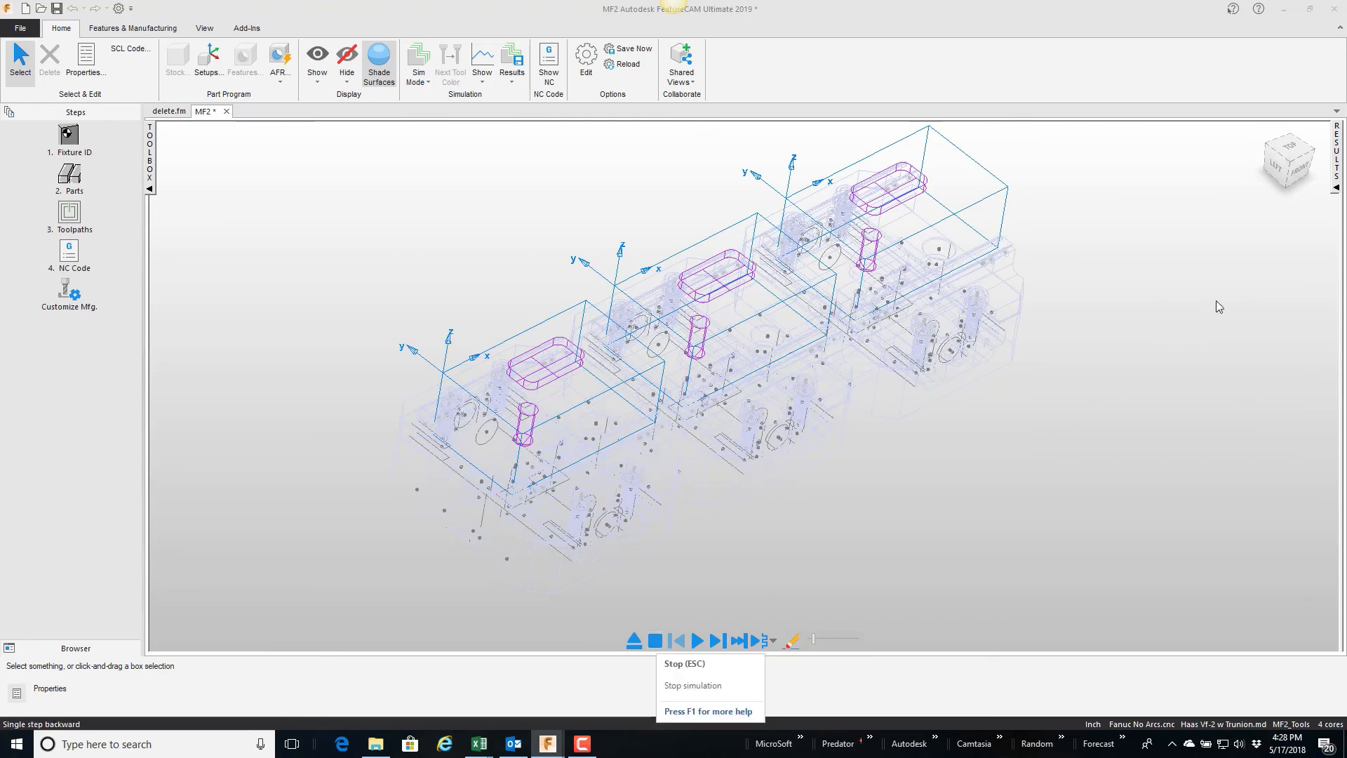
Step: Clear the simulation and enable Minimize rapid distance in automatic ordering options
click(510, 59)
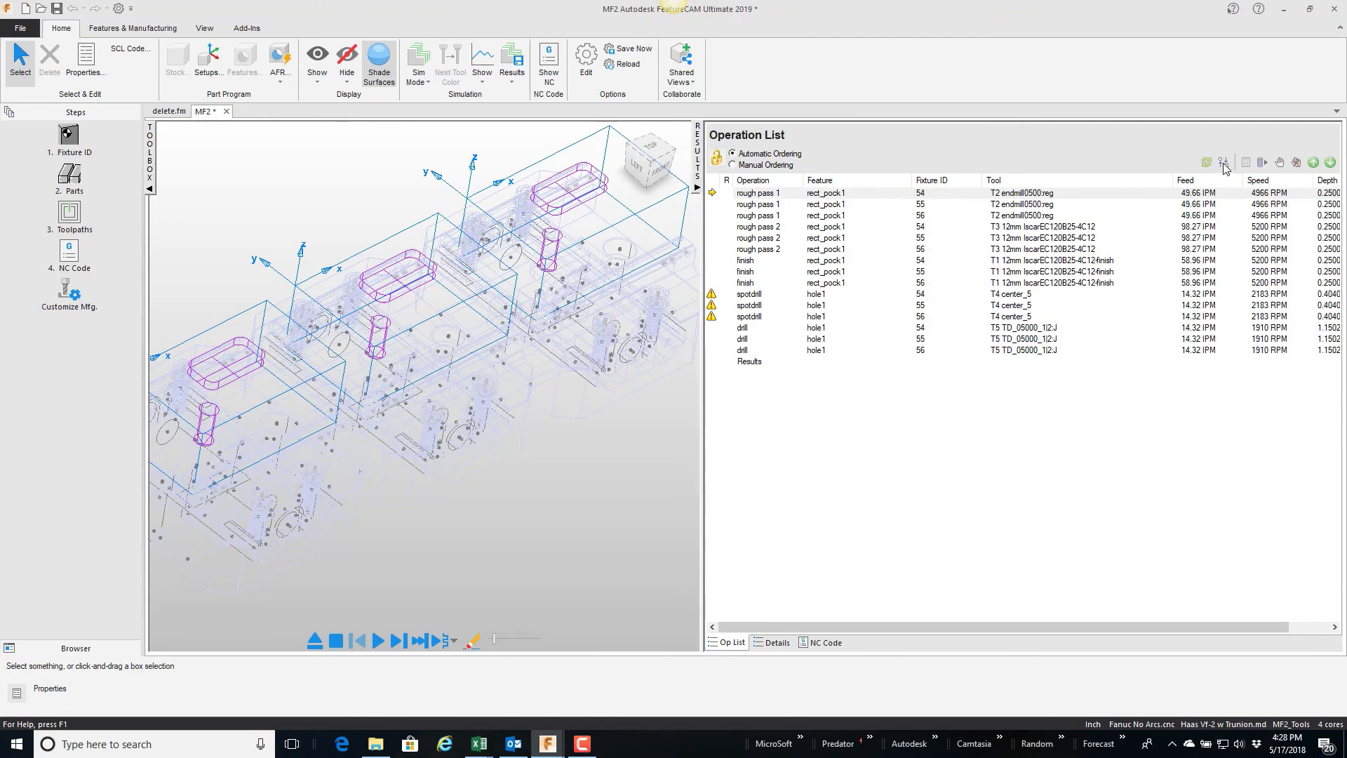
mouse_move(1222, 163)
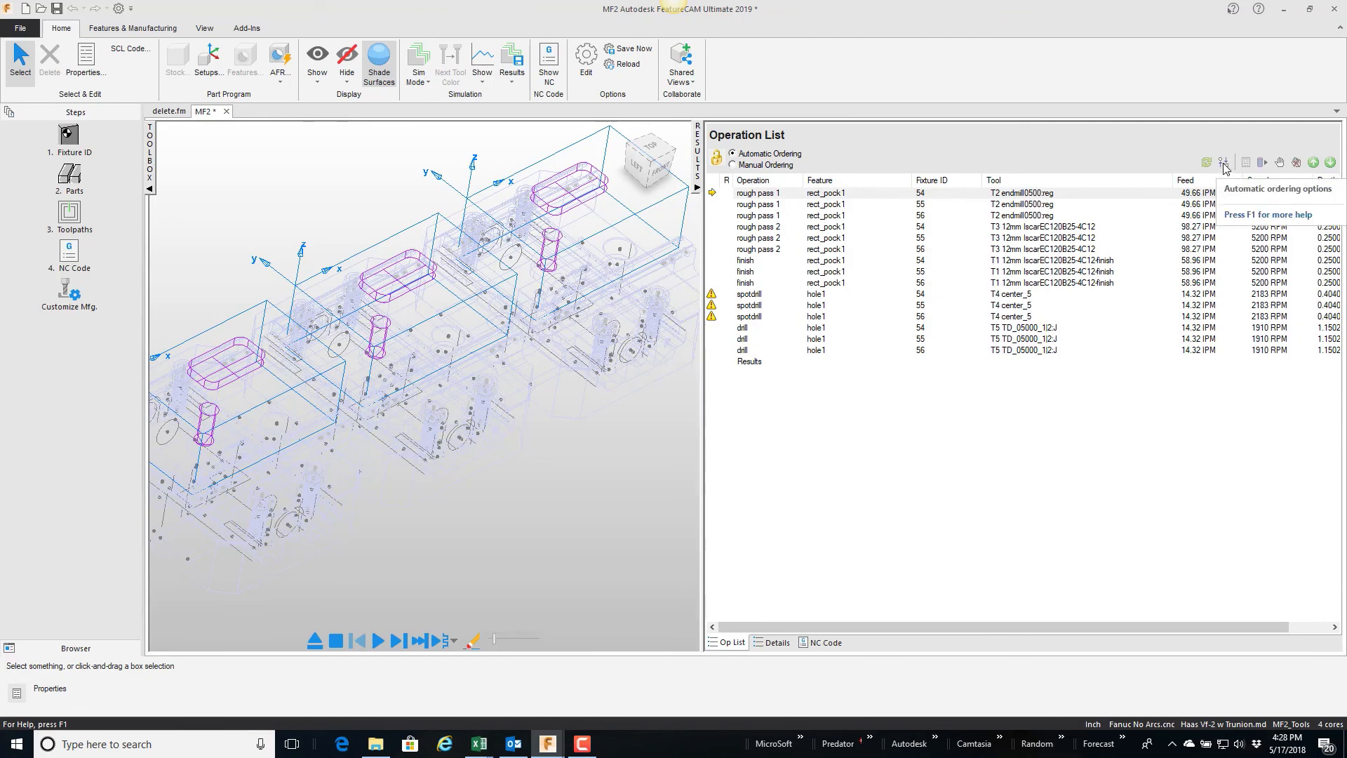
click(1223, 162)
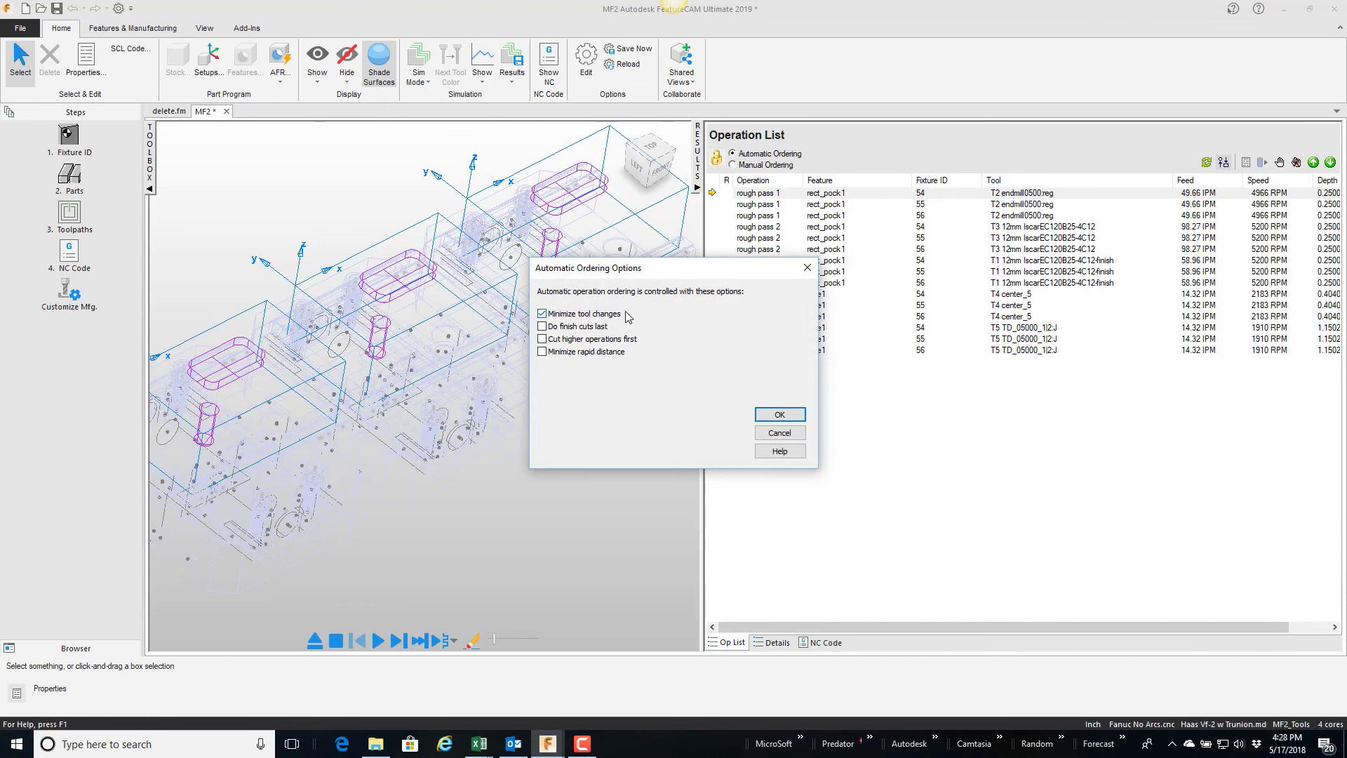
mouse_move(554, 340)
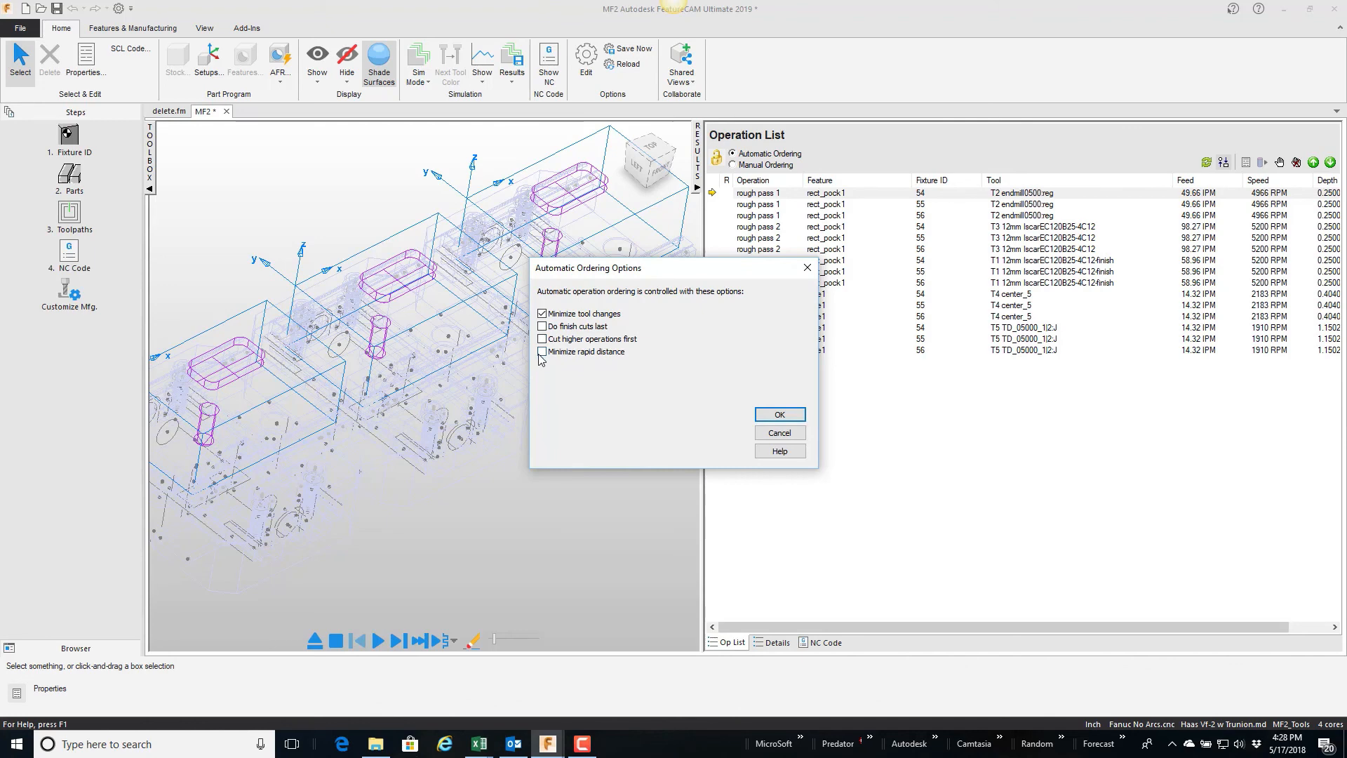
click(541, 351)
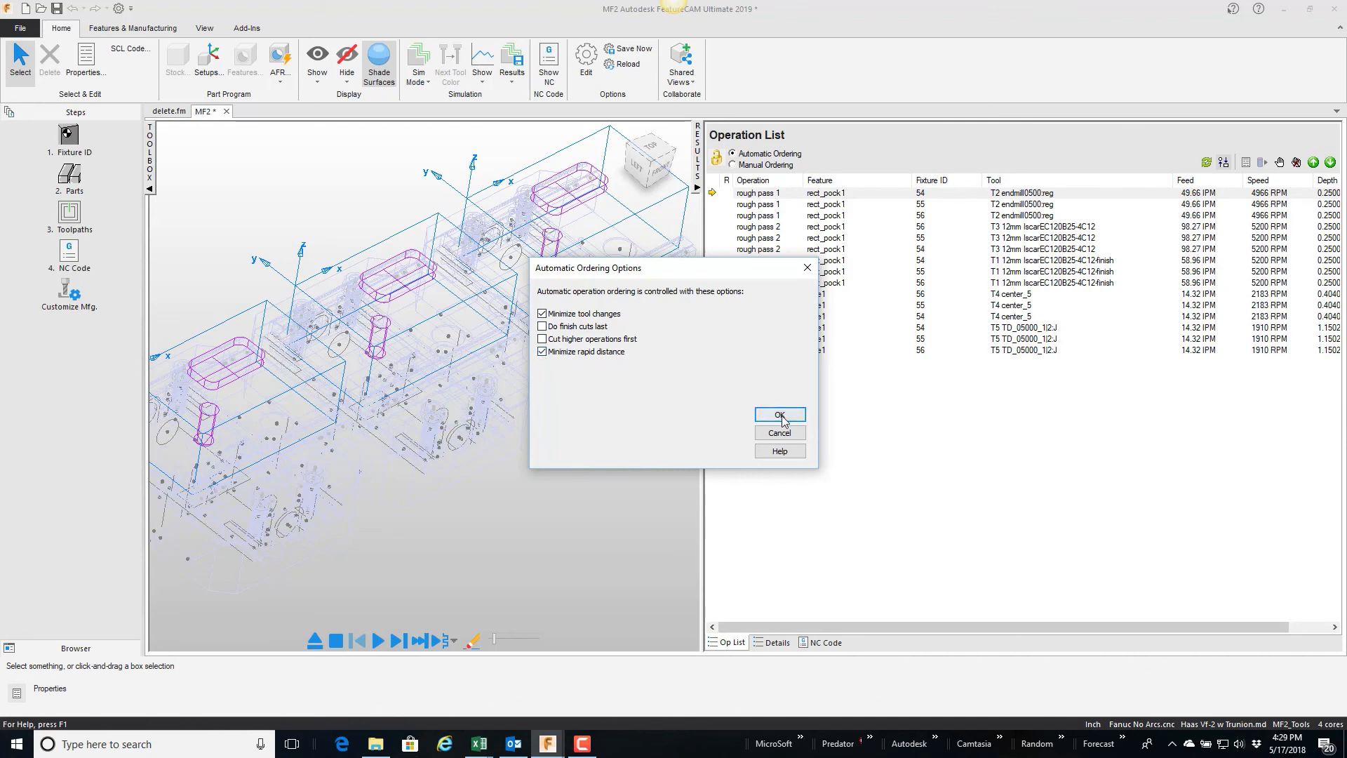
click(779, 414)
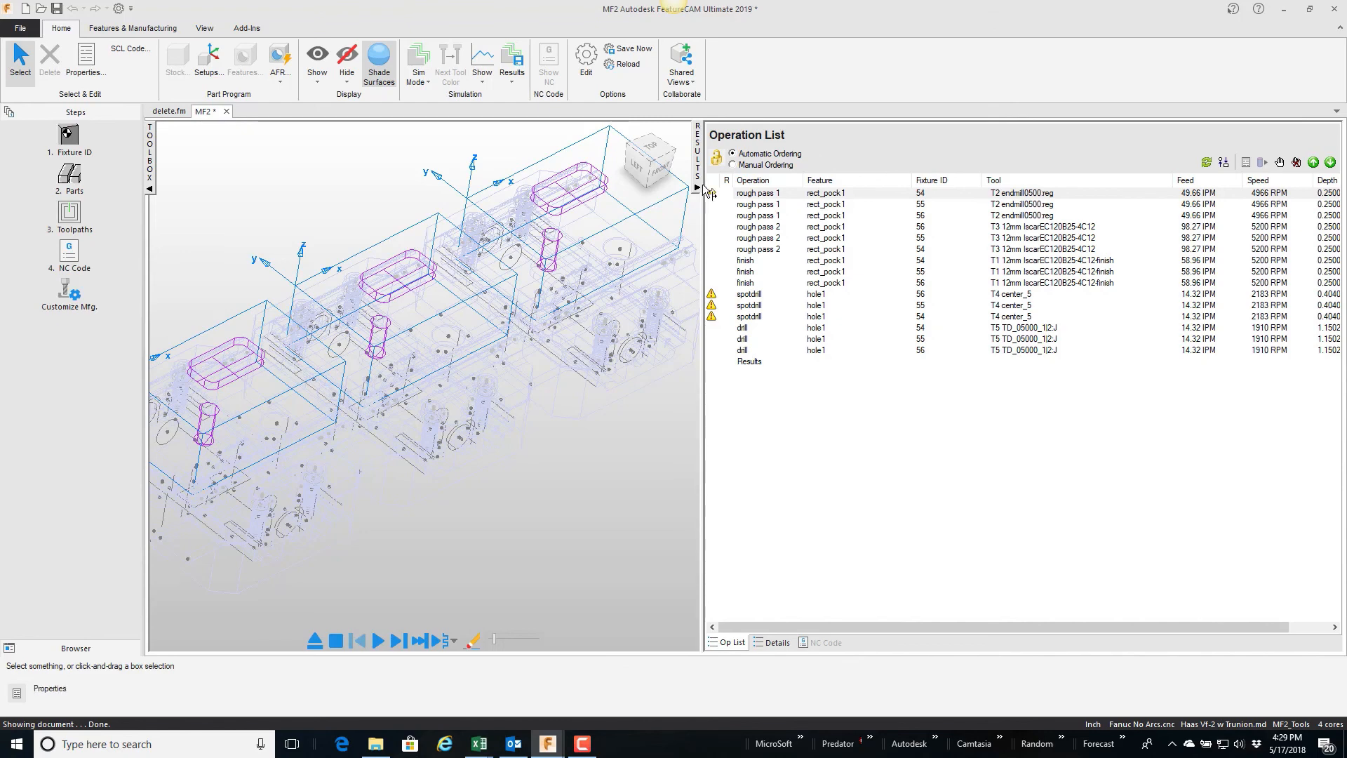
Step: Hide the operation list and rerun the 3D simulation with the new operation order
click(376, 641)
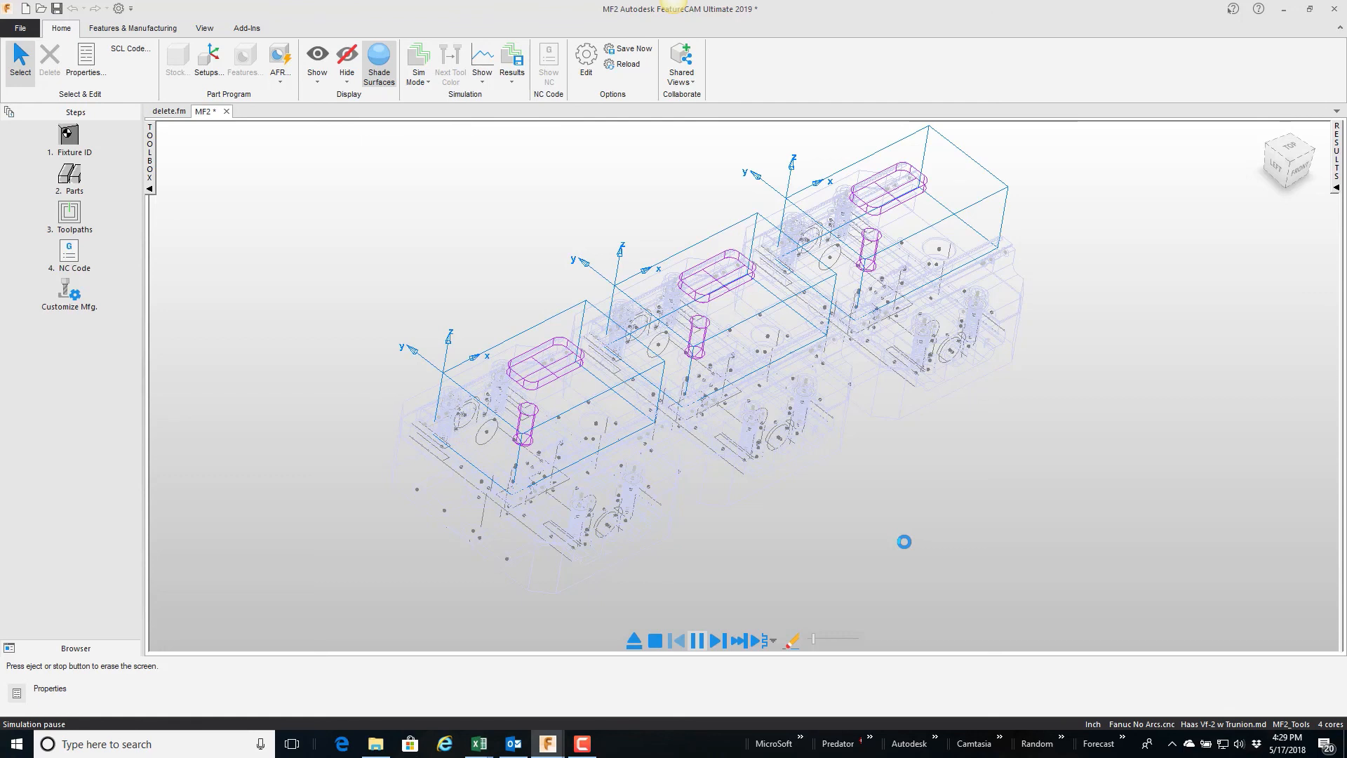
click(697, 640)
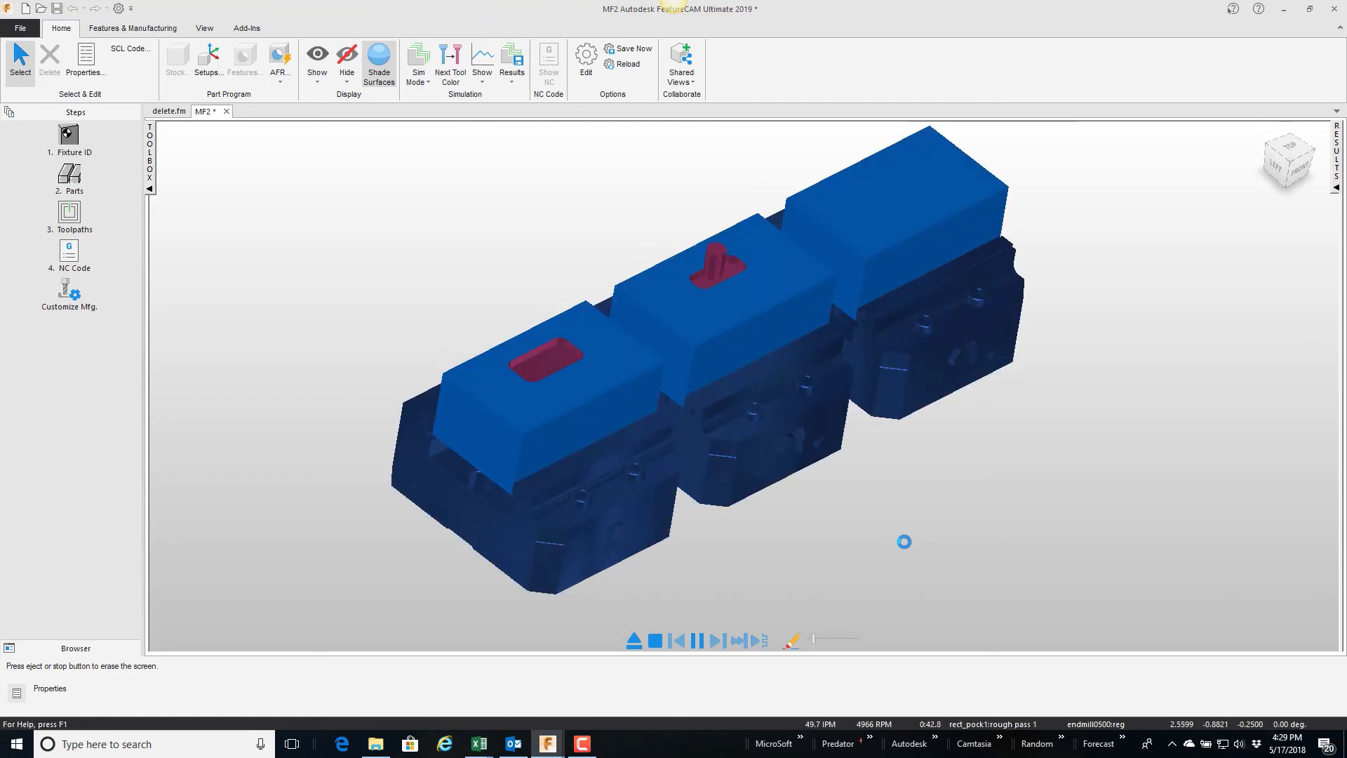